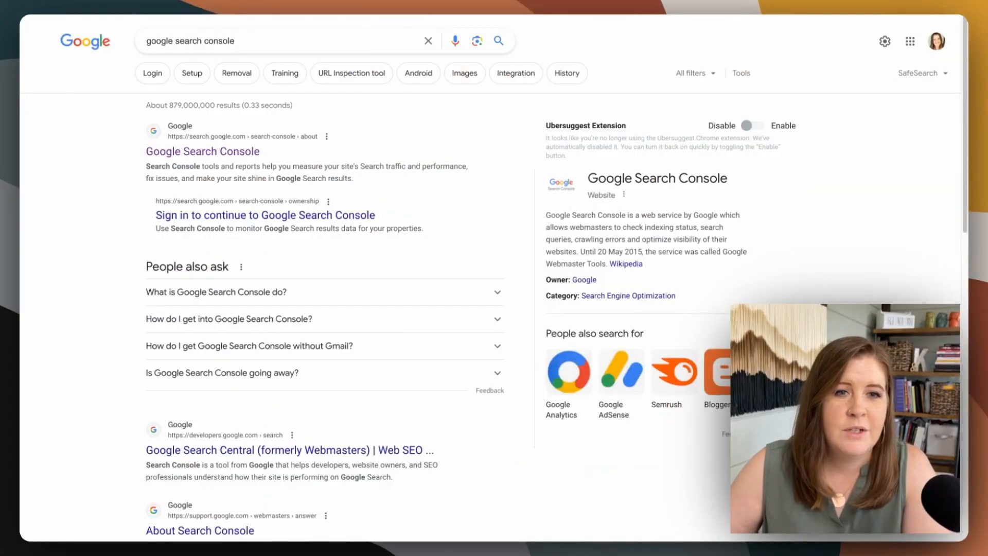
mouse_move(72, 208)
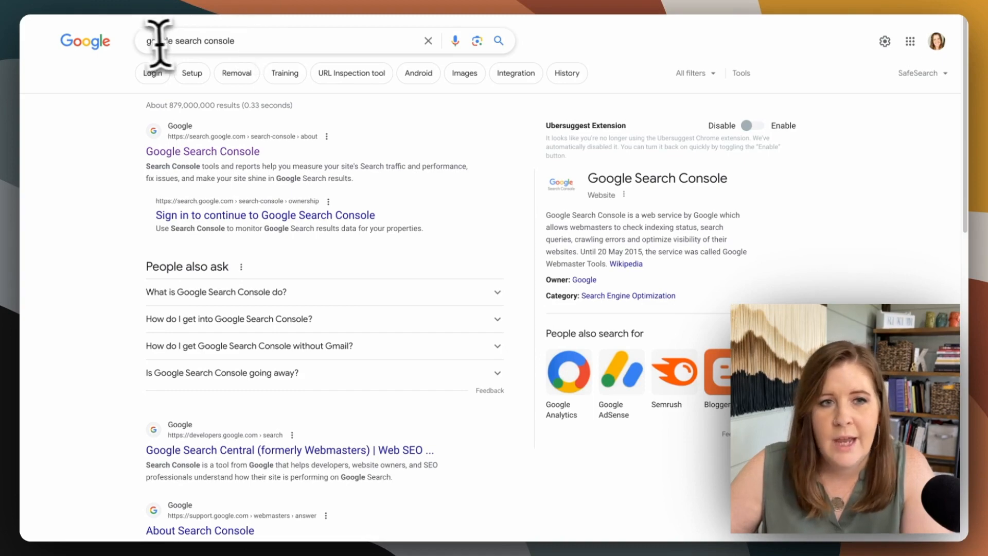
- Rerun the Google search and open the Google Search Console about page from the results
left_click(277, 40)
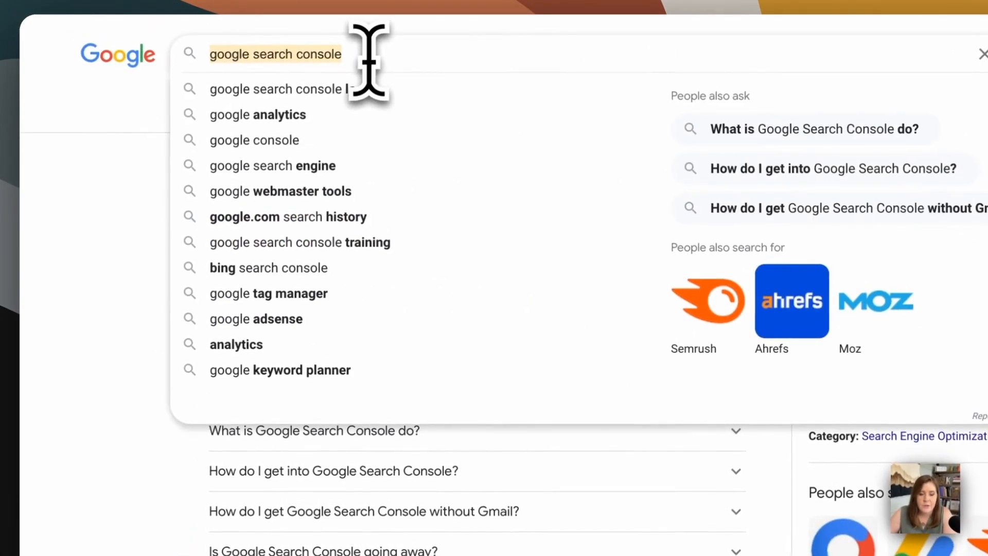
key("Enter")
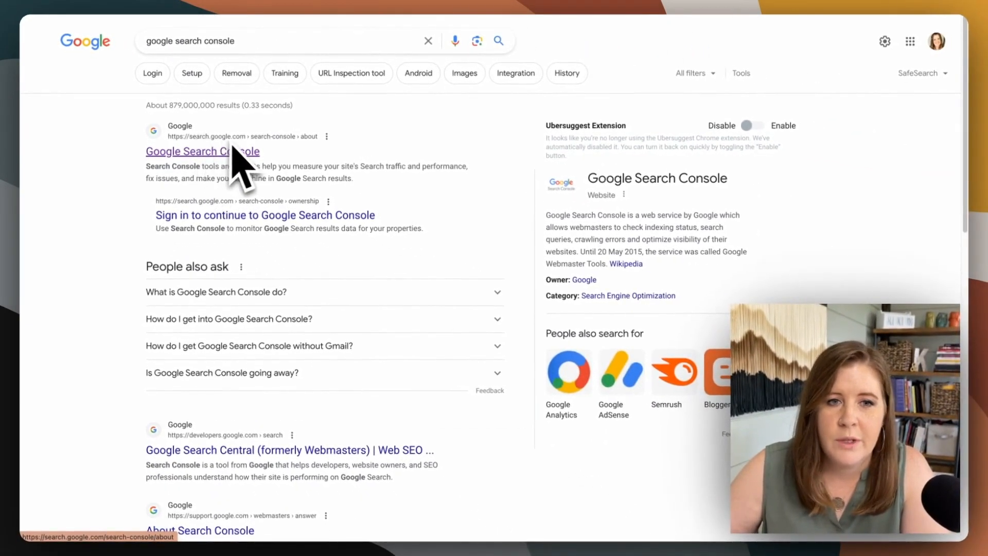
mouse_move(227, 183)
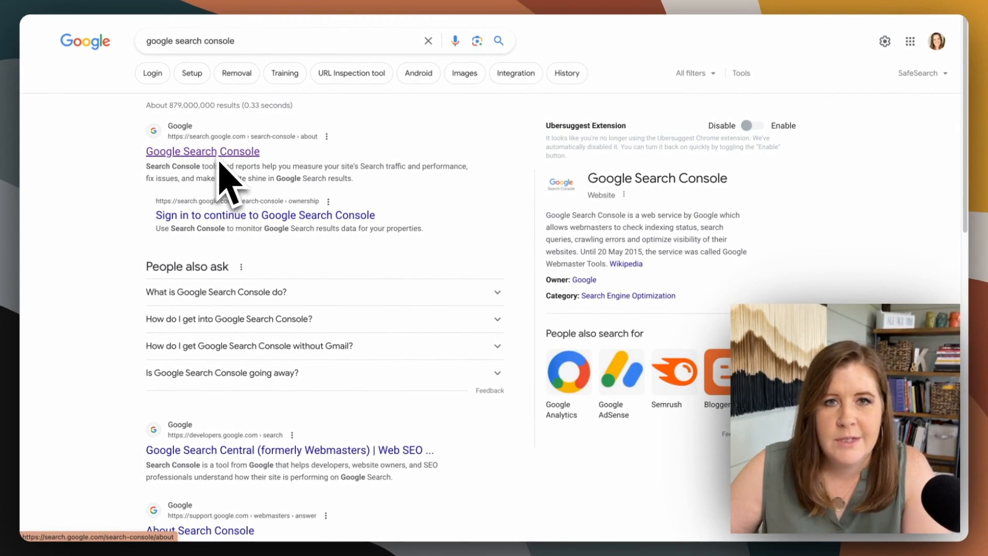
mouse_move(91, 163)
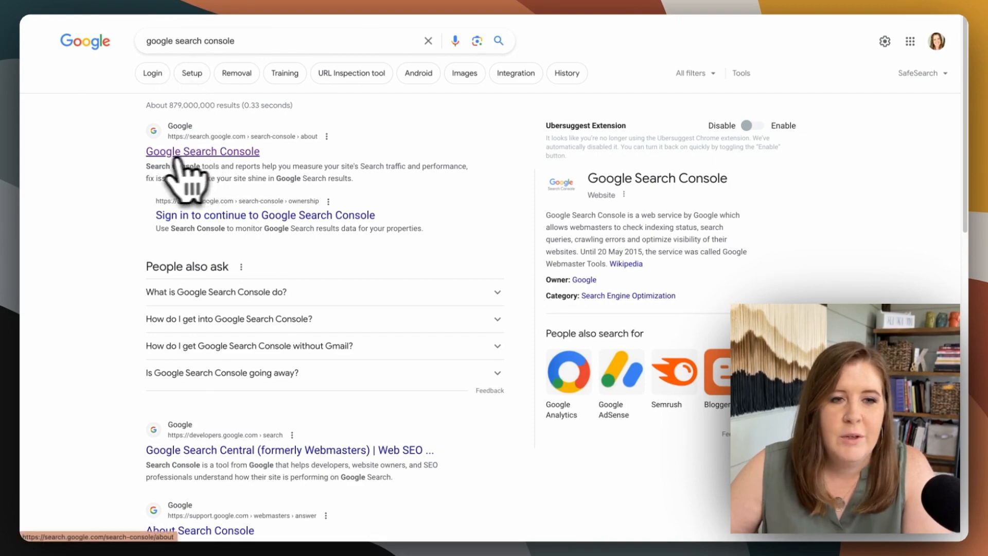
left_click(203, 151)
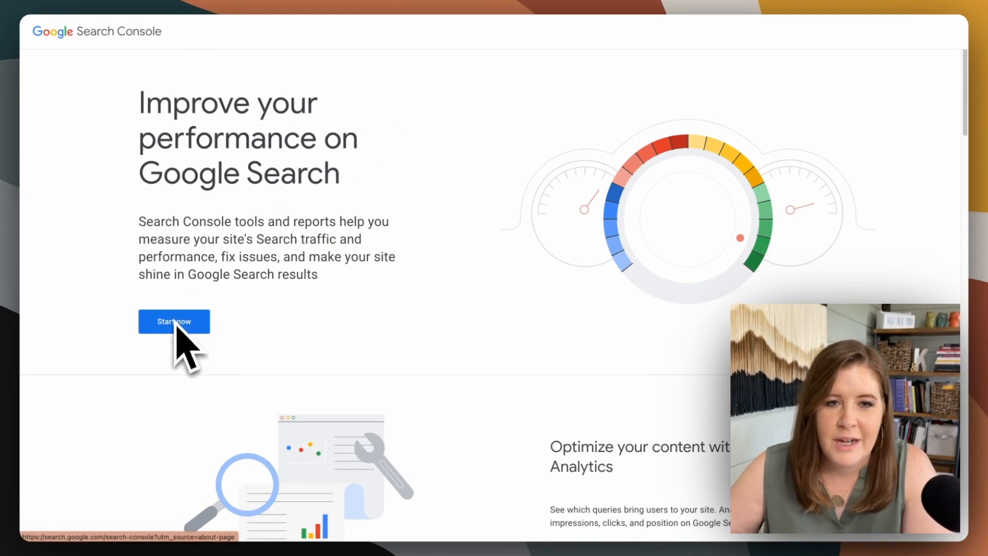
mouse_move(383, 119)
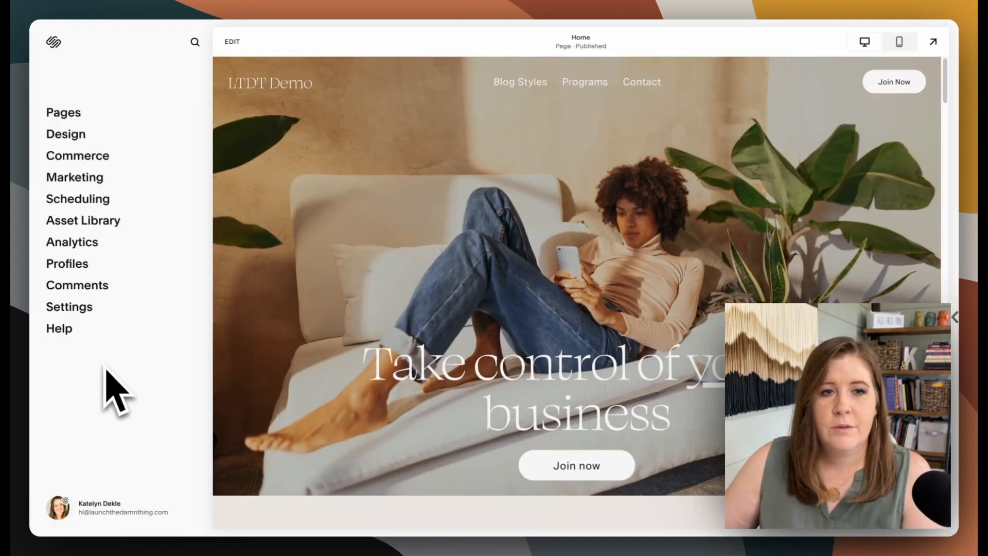
mouse_move(100, 164)
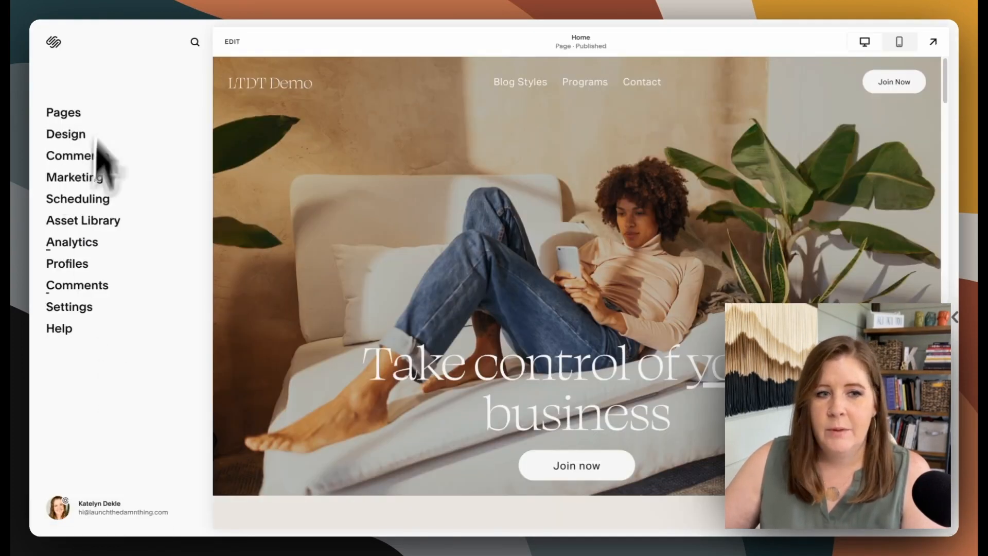
mouse_move(94, 403)
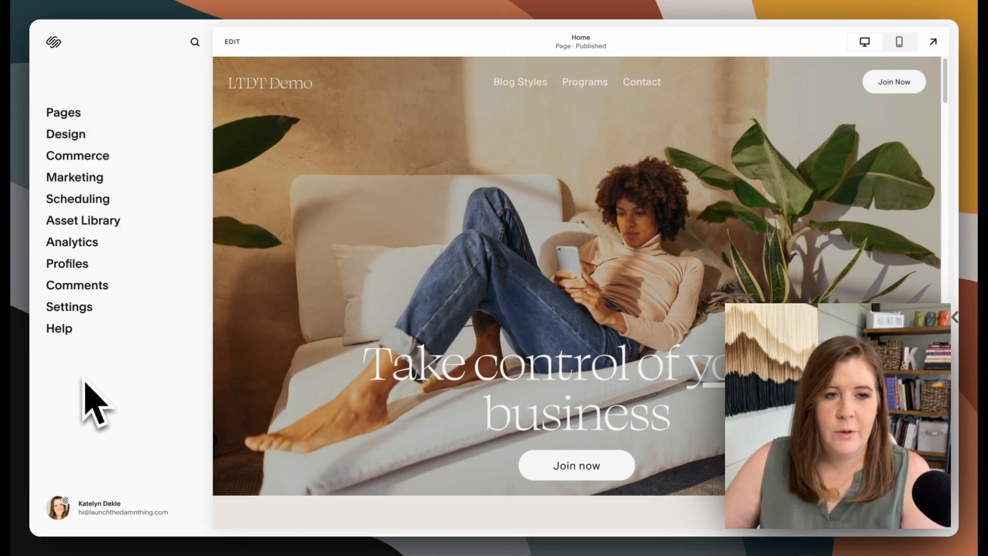
mouse_move(71, 242)
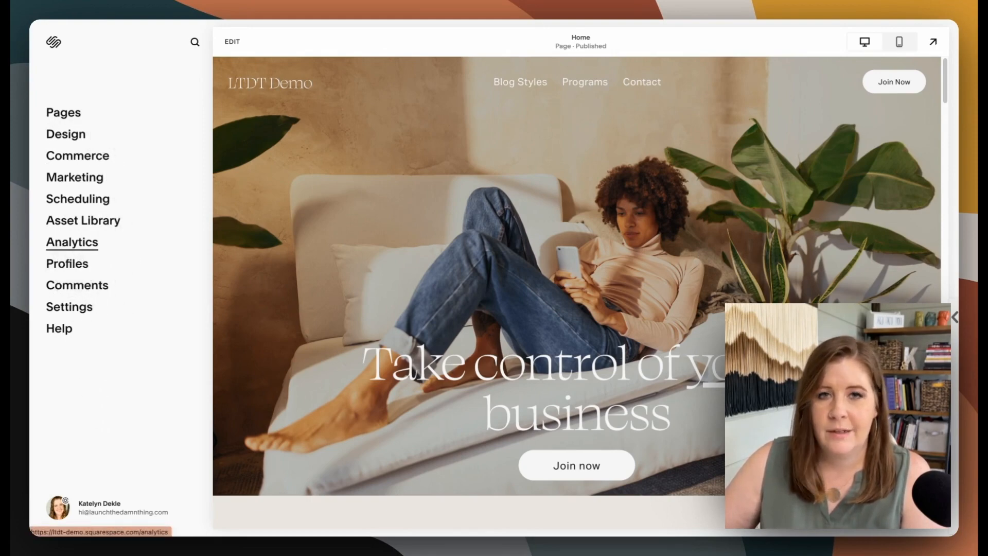
- Open the site's Analytics section to reach the Search Keywords page
left_click(71, 242)
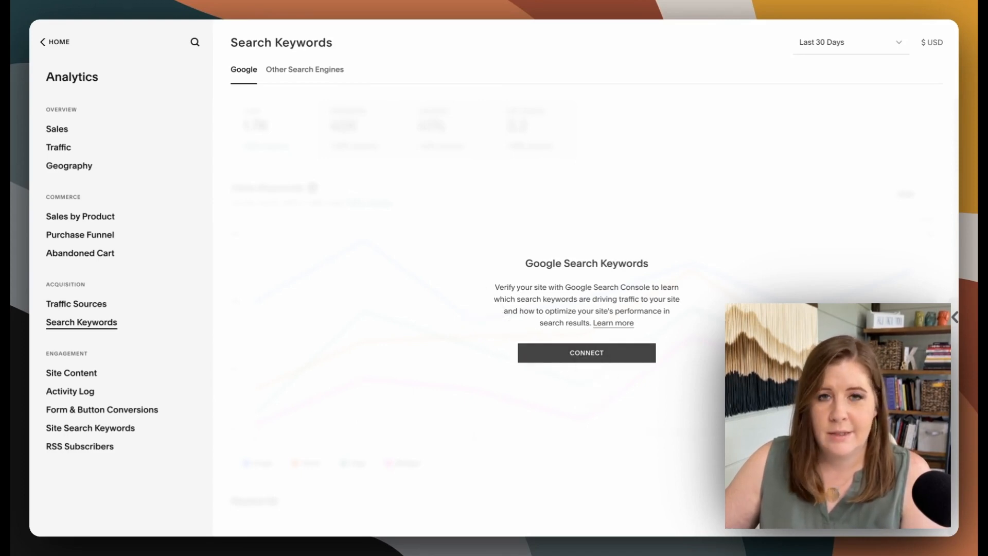
- Connect to Search Console, choose the Google account and allow Squarespace access to its data
left_click(586, 352)
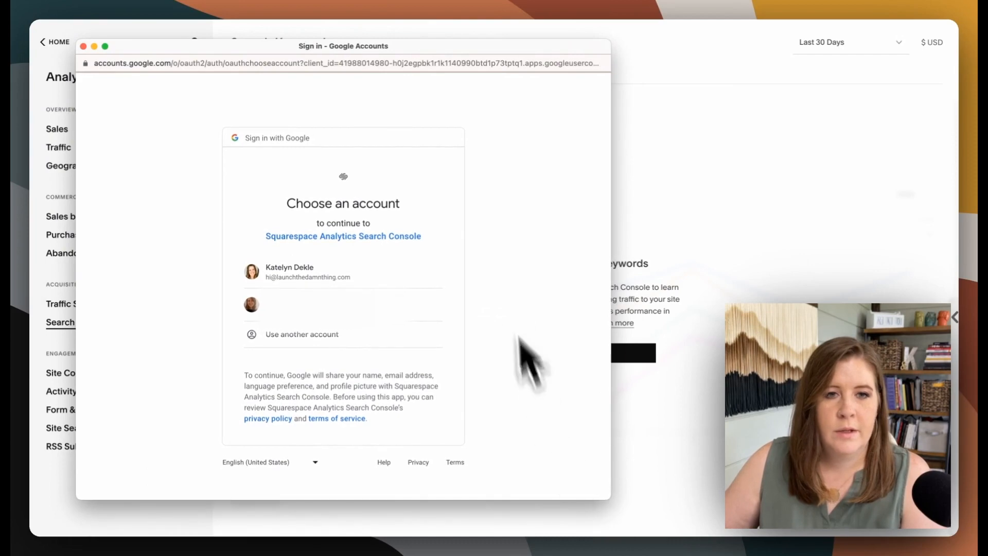
mouse_move(284, 277)
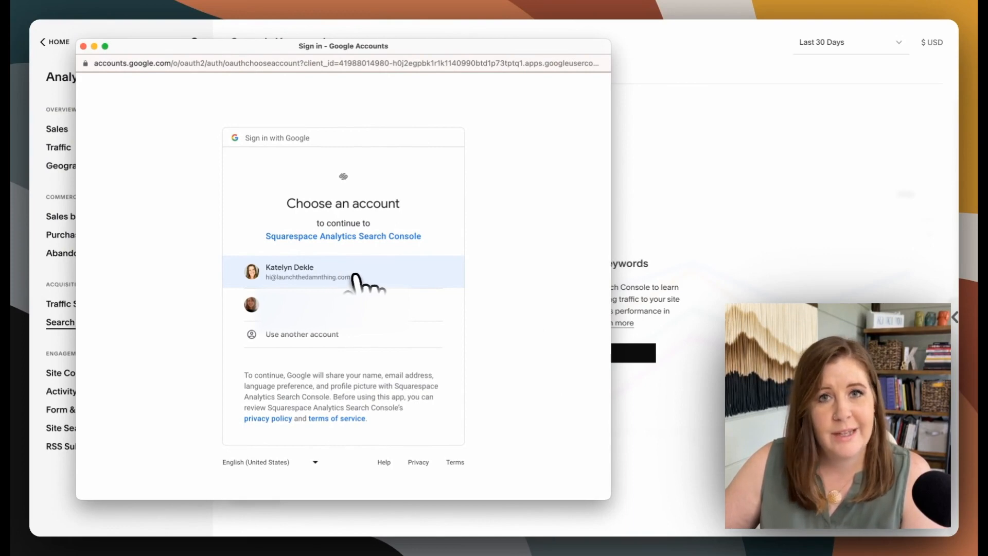
left_click(308, 272)
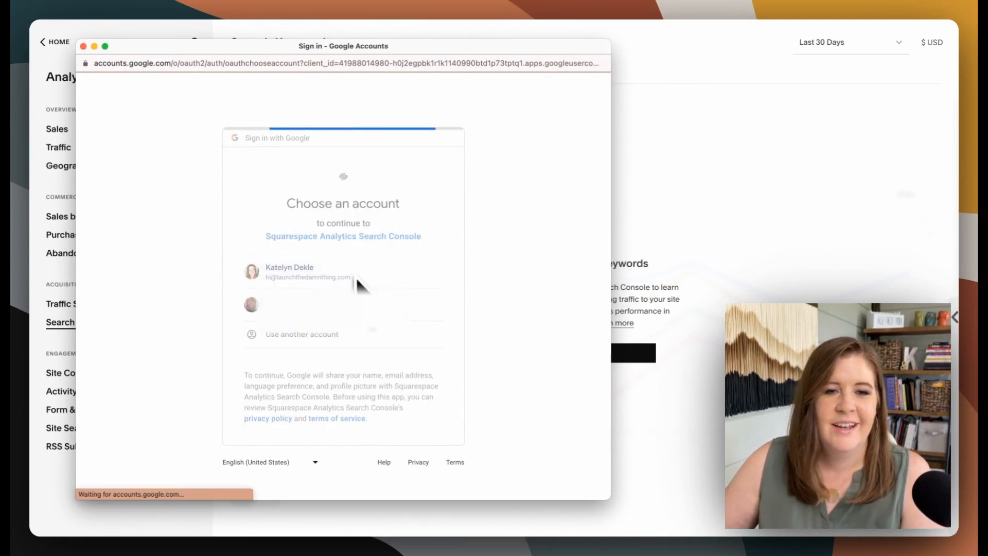
left_click(290, 272)
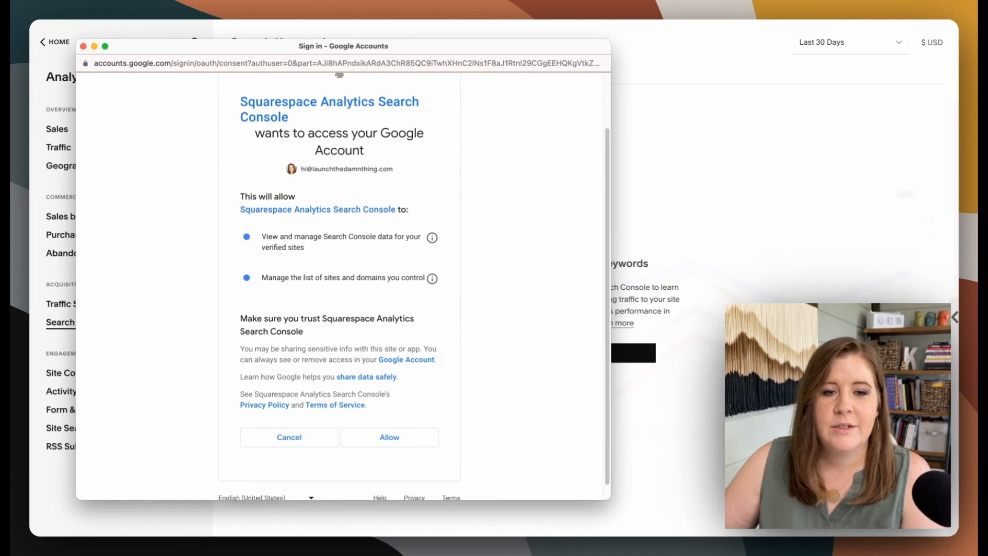
mouse_move(434, 434)
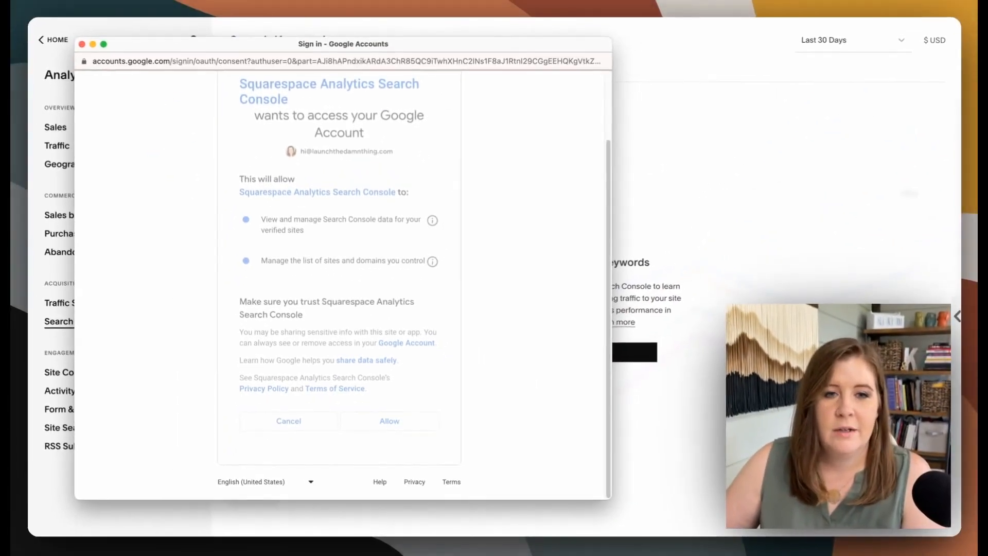
left_click(389, 420)
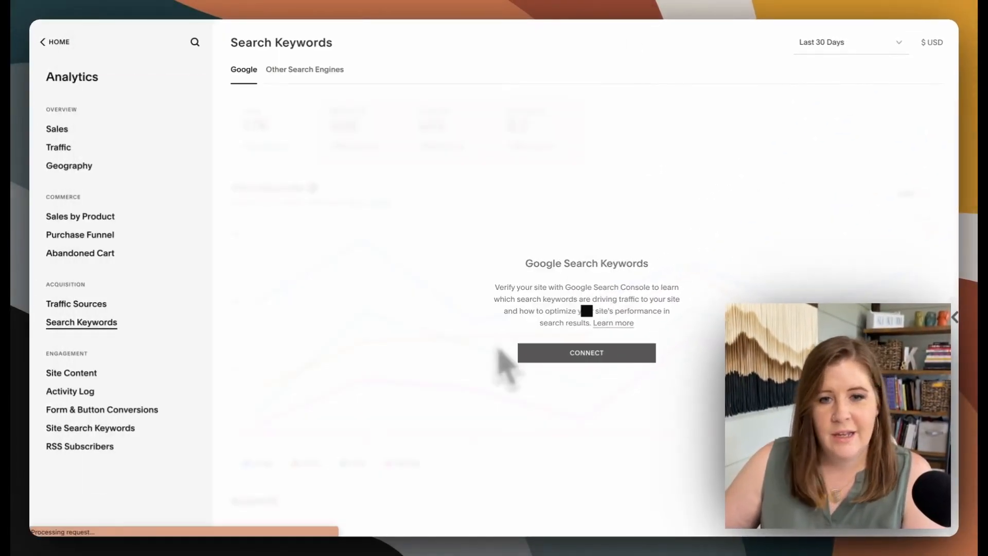
- Let the connection request process until the Search Keywords page shows 'You're Connected!'
left_click(585, 352)
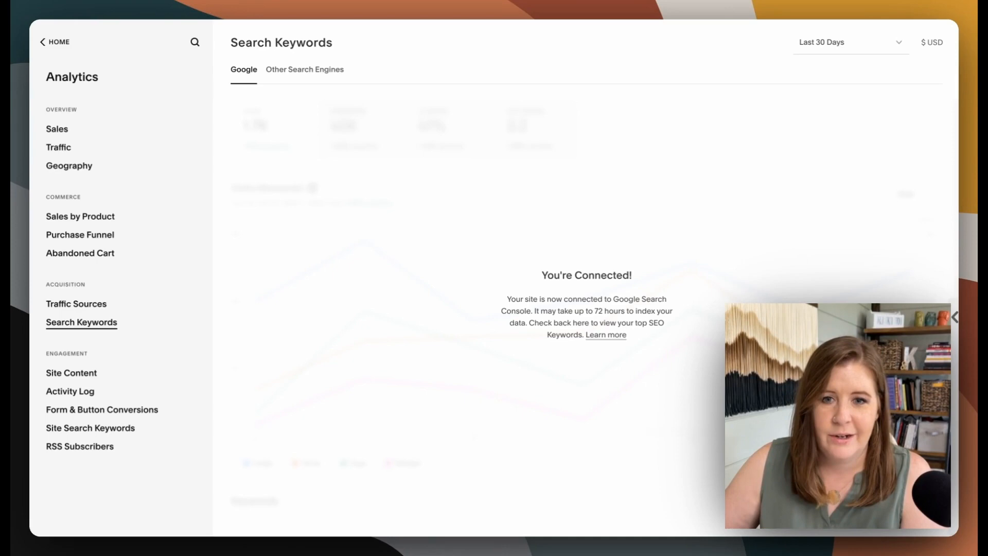
mouse_move(501, 368)
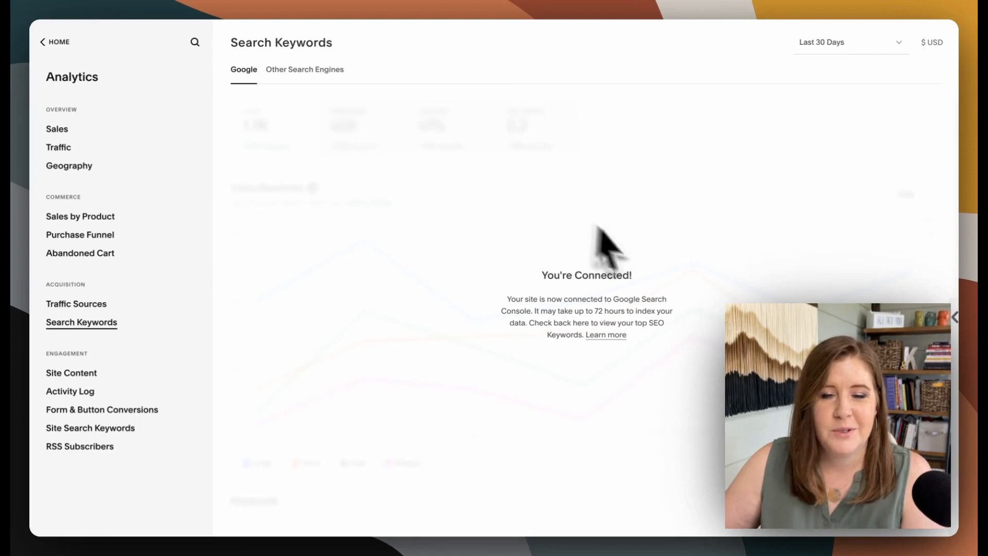
mouse_move(467, 246)
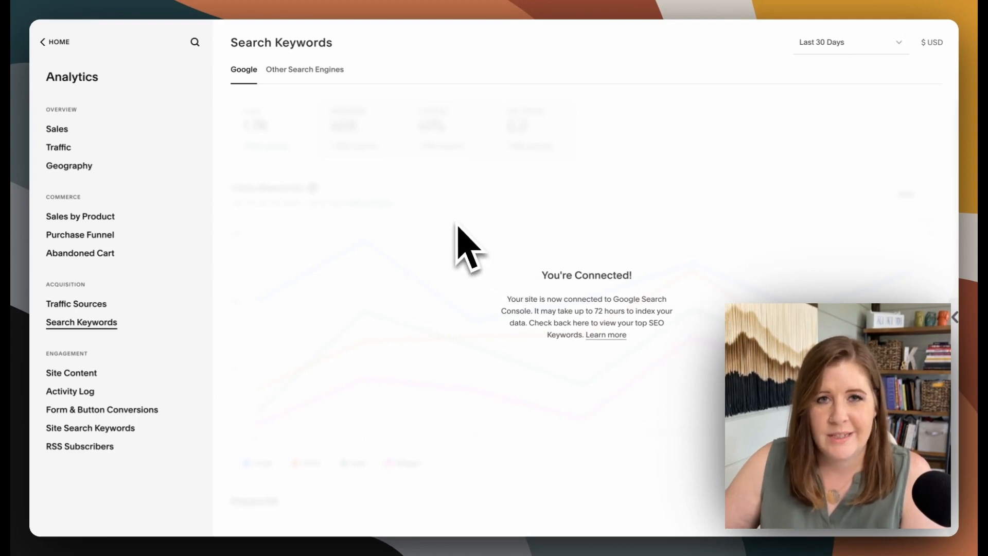
mouse_move(517, 333)
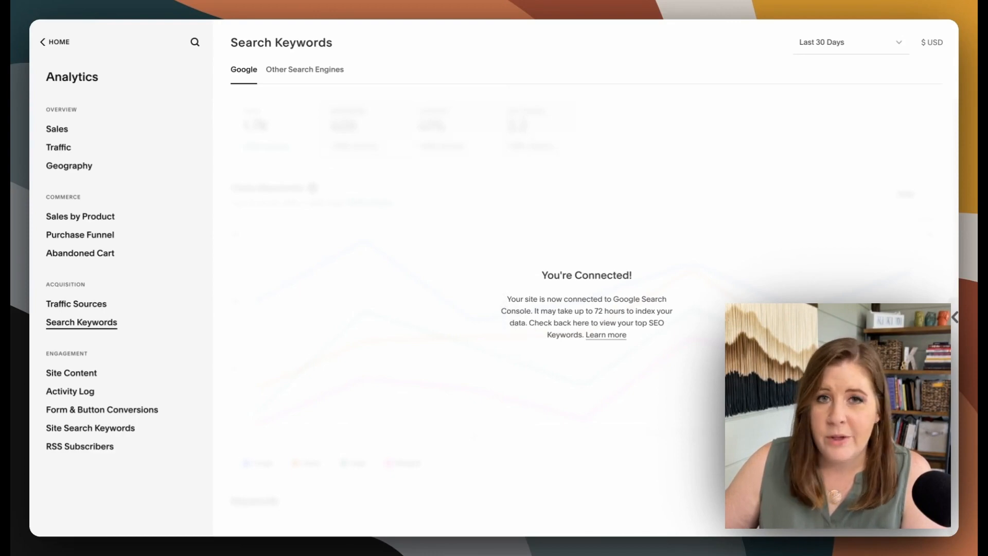
mouse_move(496, 214)
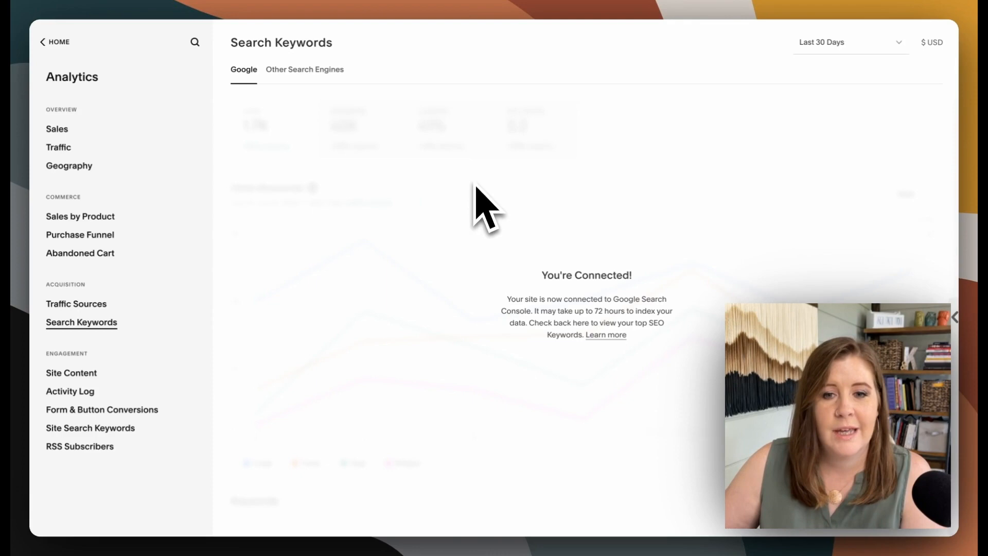
mouse_move(454, 202)
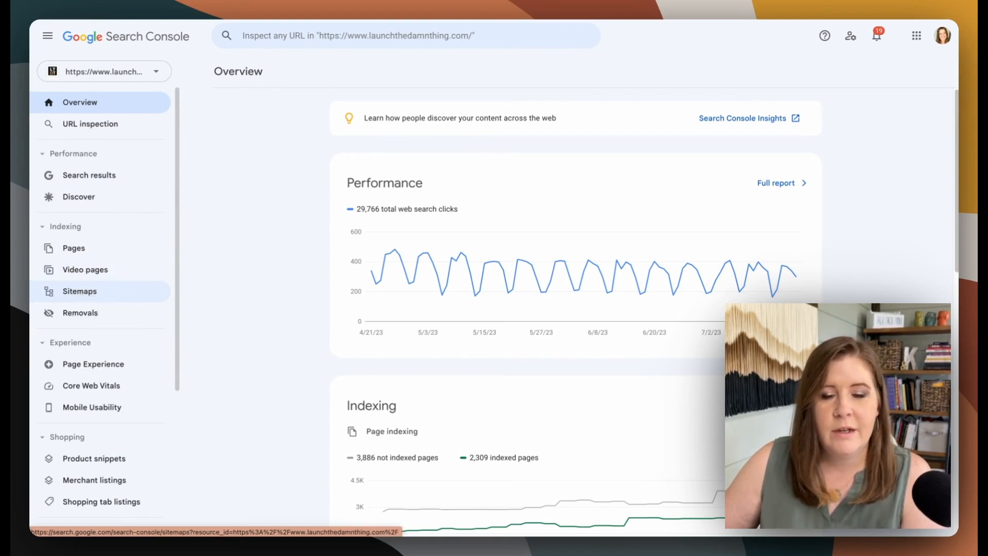
- Open the Sitemaps report for the ltdt-demo.squarespace.com property
left_click(81, 290)
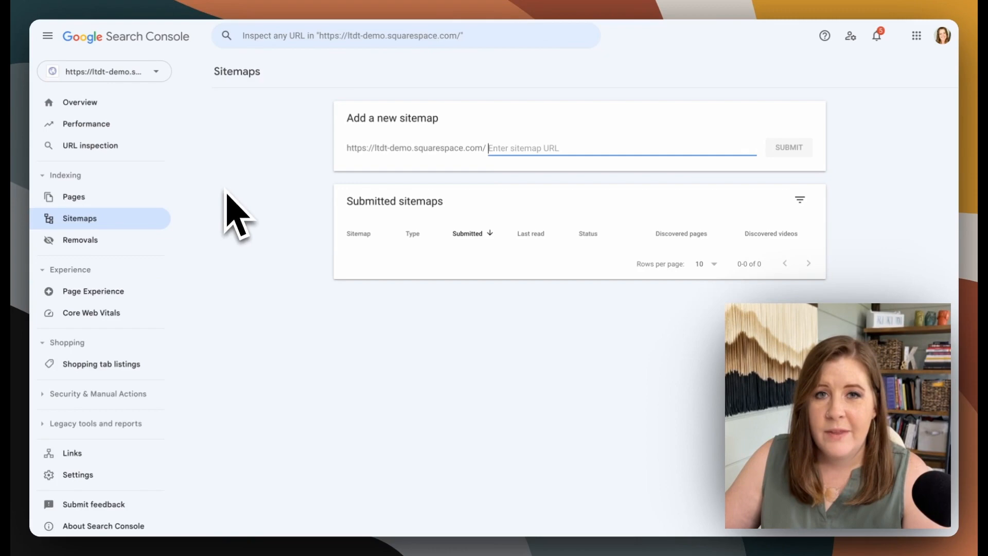
mouse_move(189, 145)
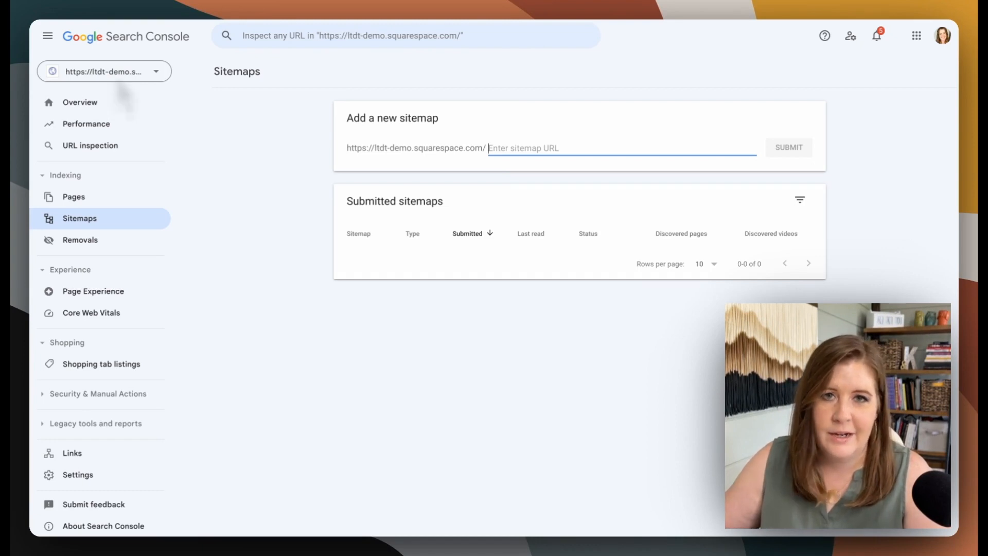
mouse_move(132, 101)
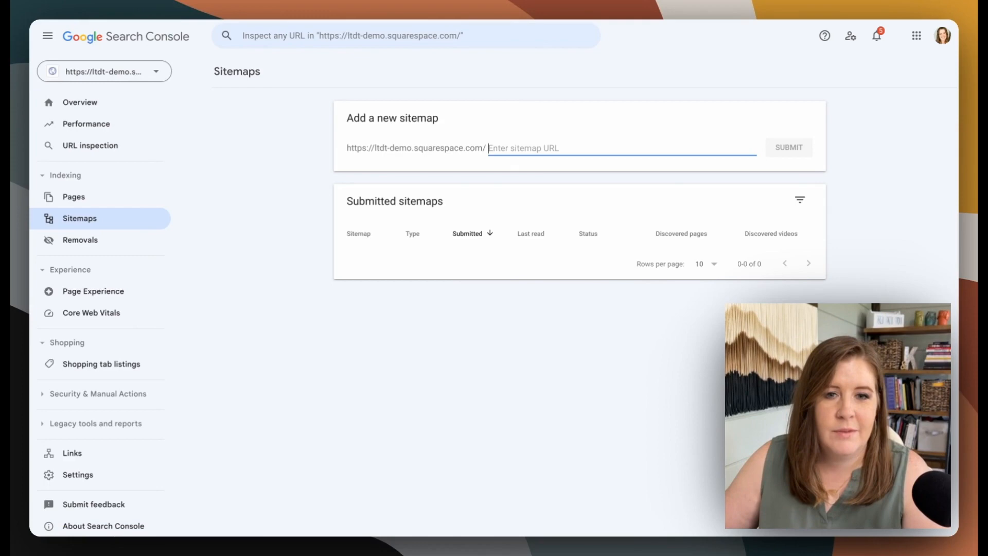
mouse_move(257, 193)
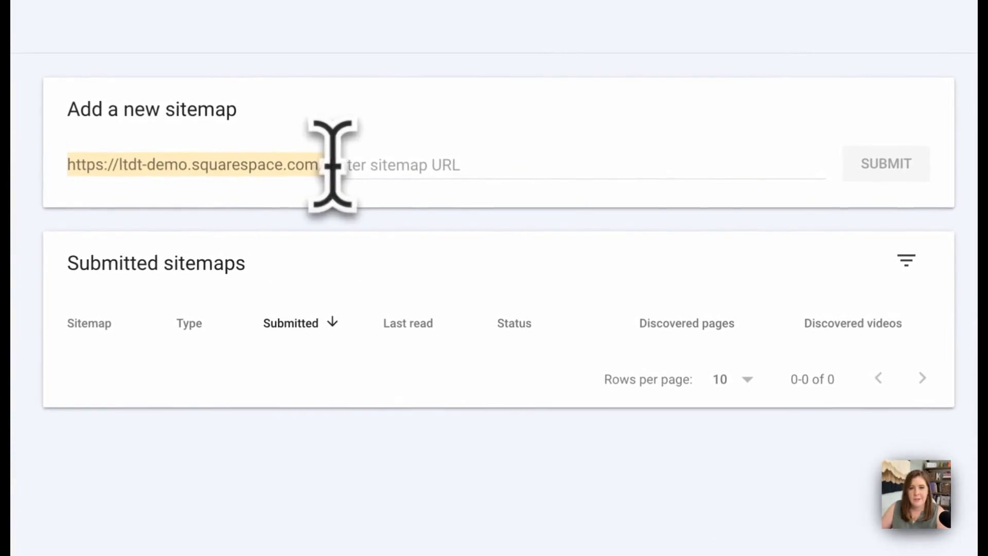
- Enter sitemap.xml after the site URL in the 'Add a new sitemap' field
type("/")
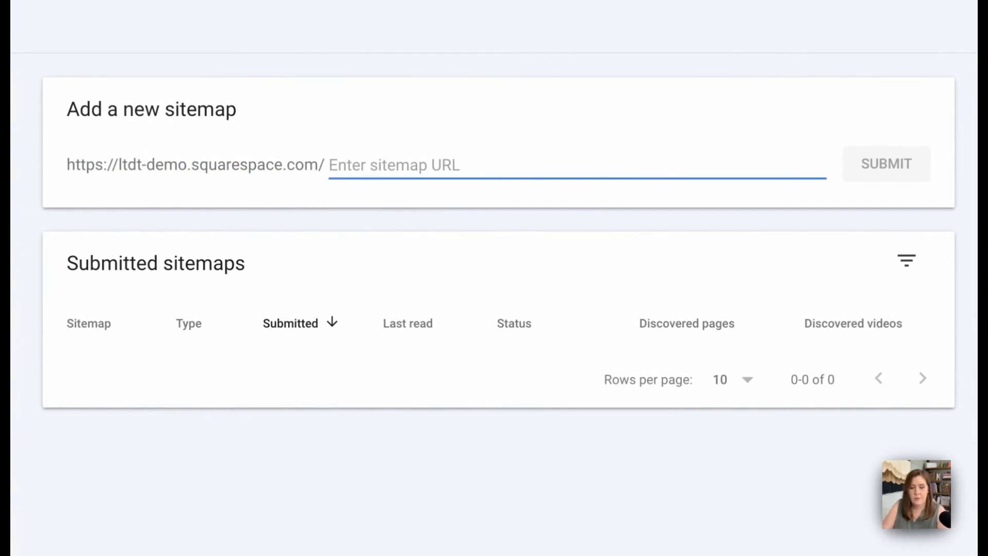
type("sitemap.xml")
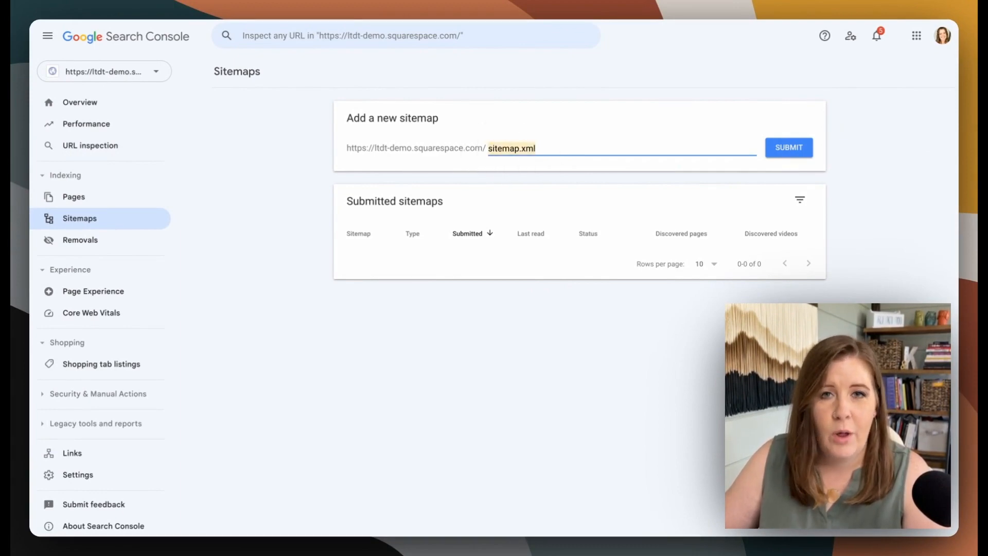
mouse_move(456, 183)
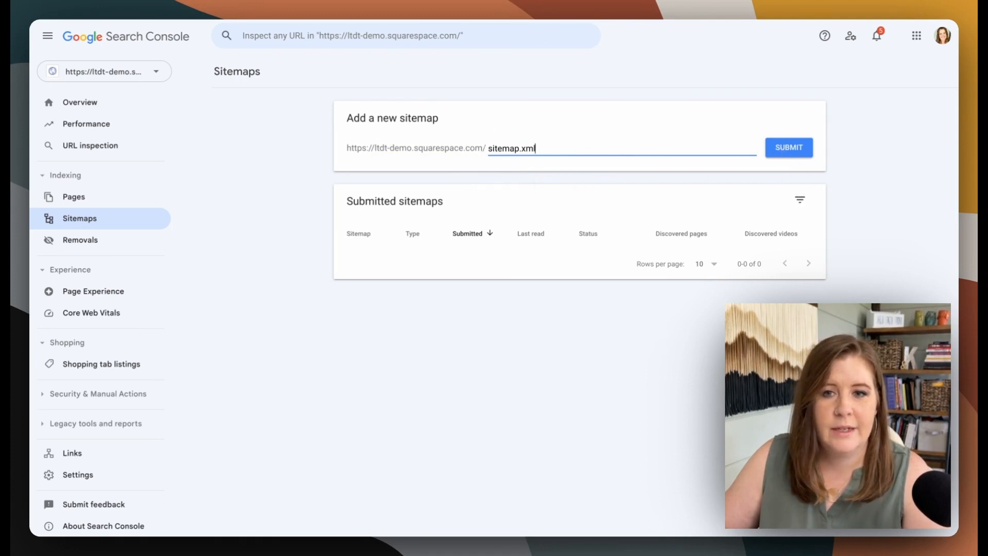
mouse_move(564, 179)
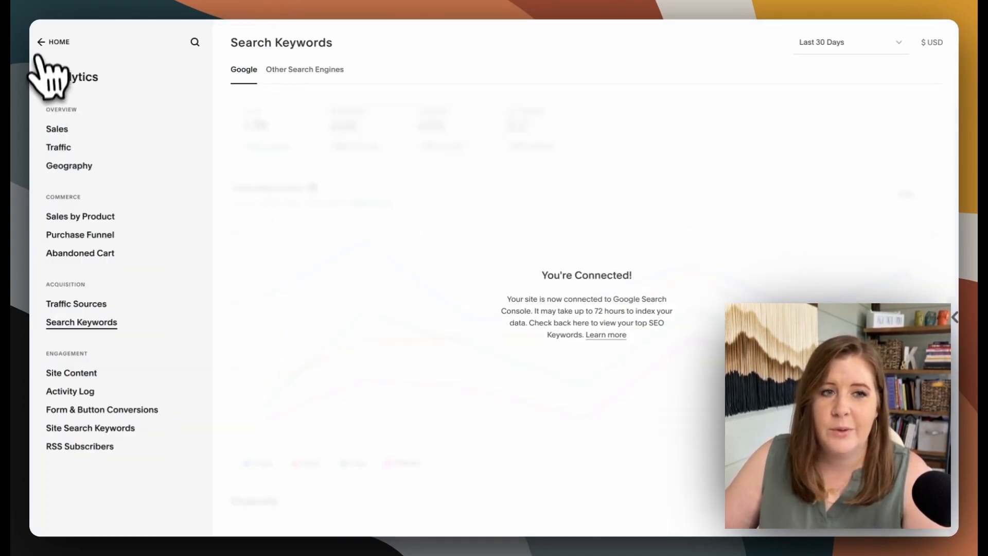
left_click(41, 41)
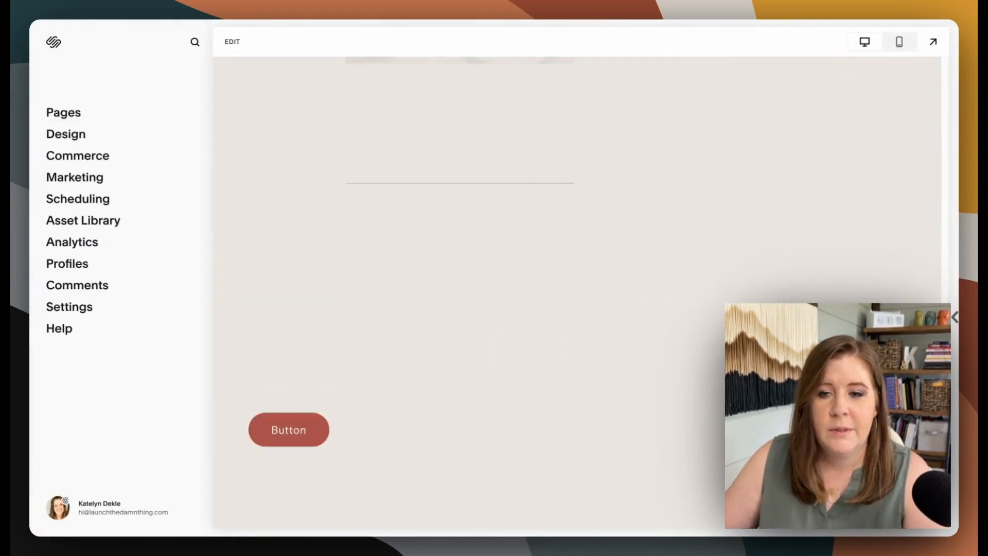
scroll("up", 3)
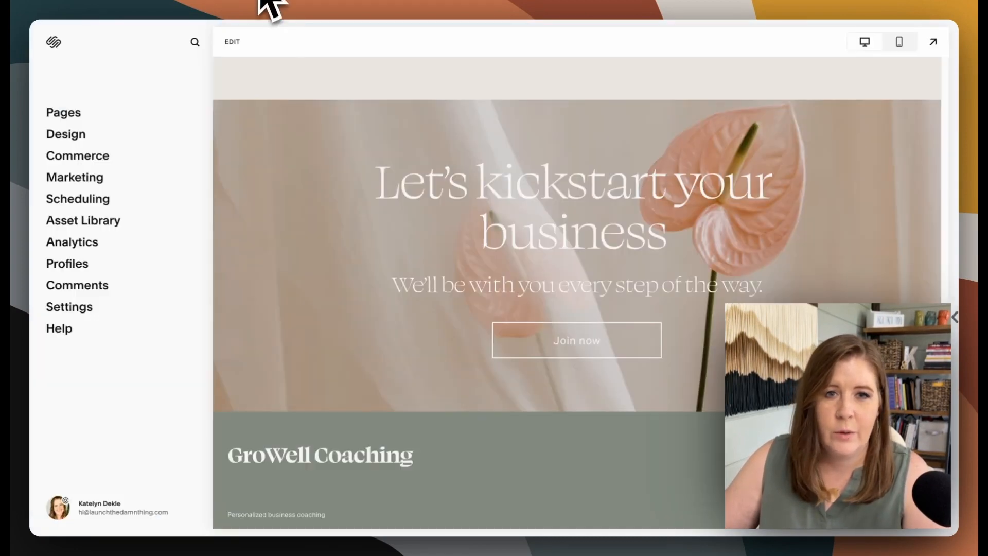
scroll("down", 3)
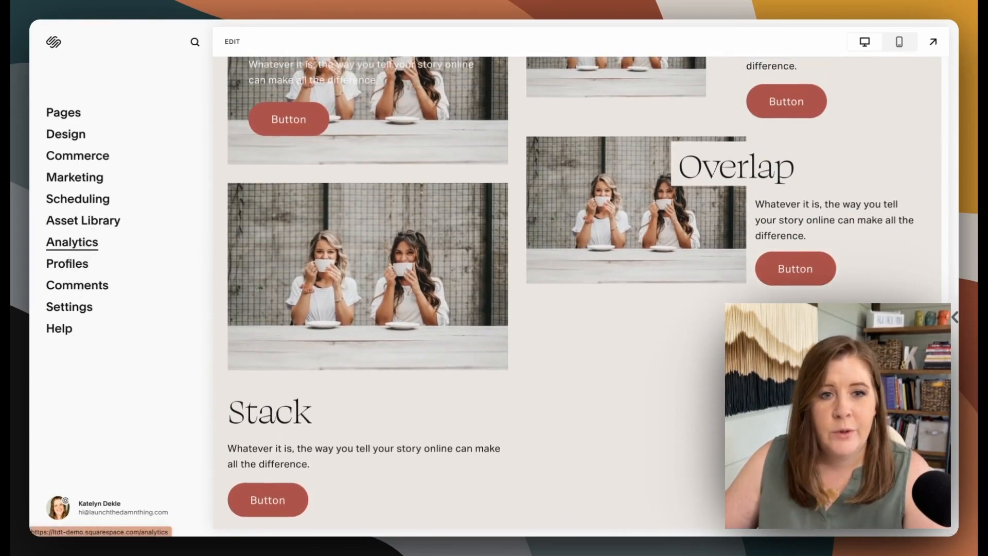
left_click(72, 242)
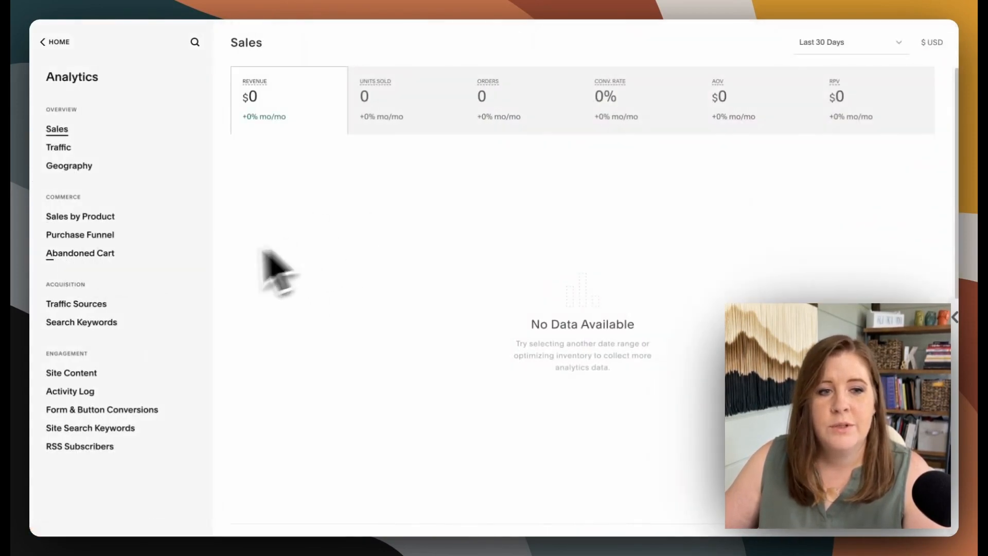
left_click(82, 323)
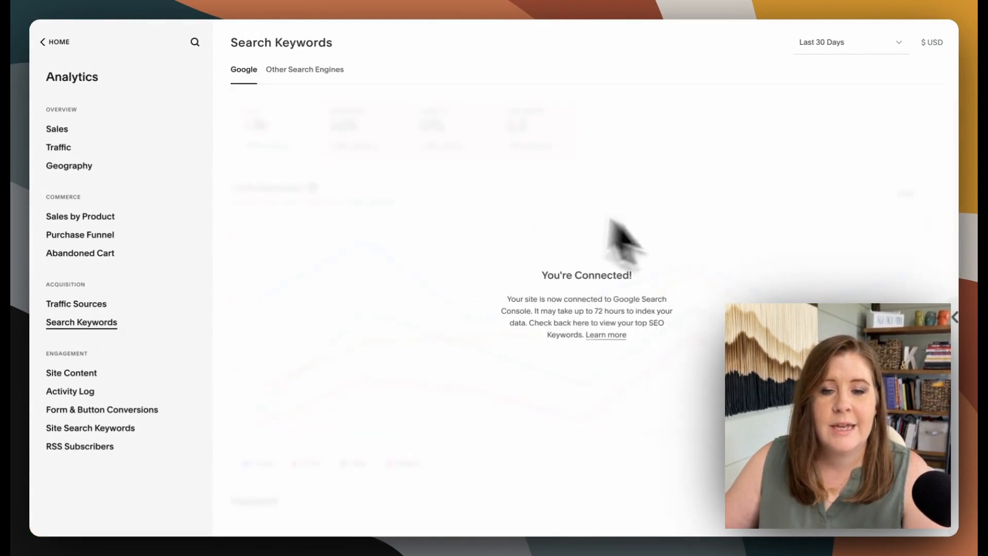
mouse_move(469, 193)
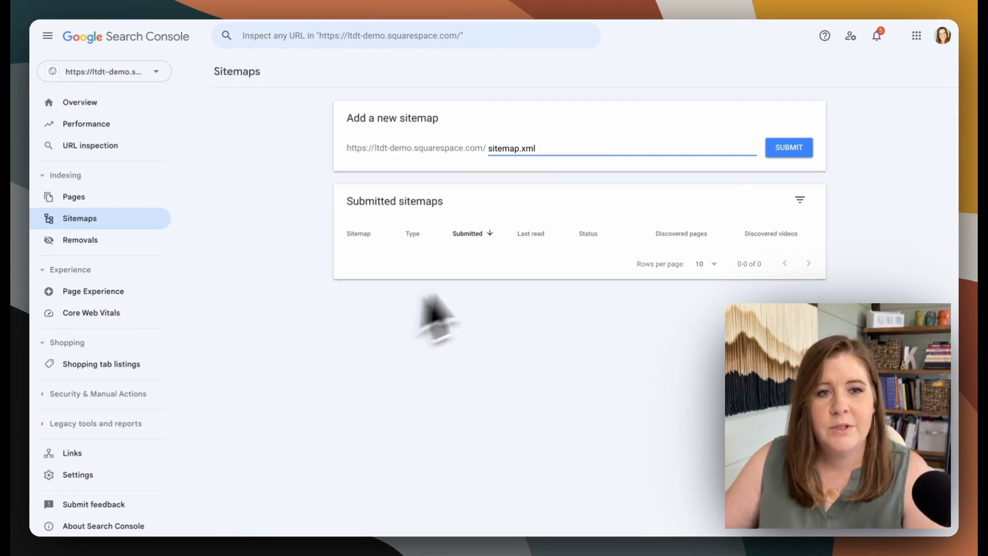
mouse_move(328, 290)
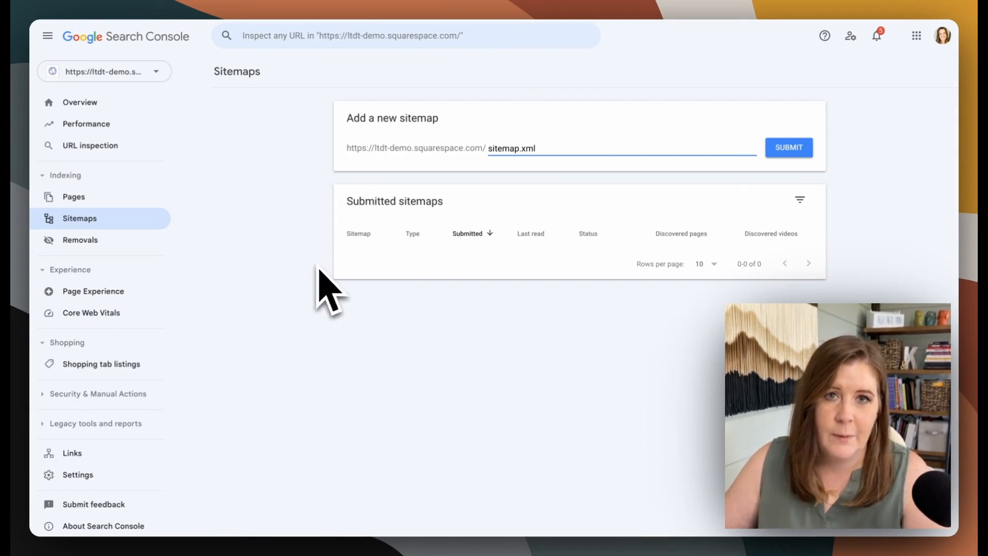
mouse_move(290, 226)
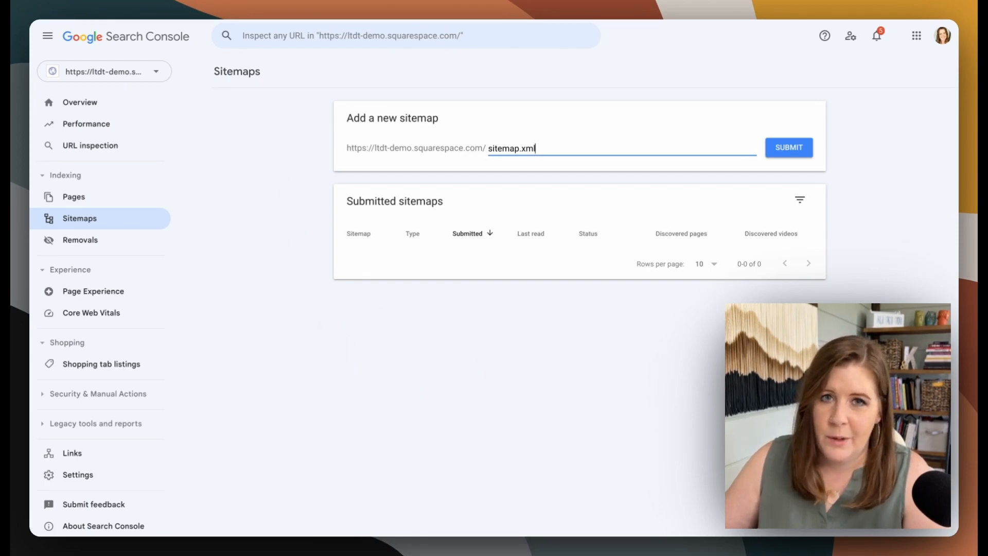
mouse_move(290, 226)
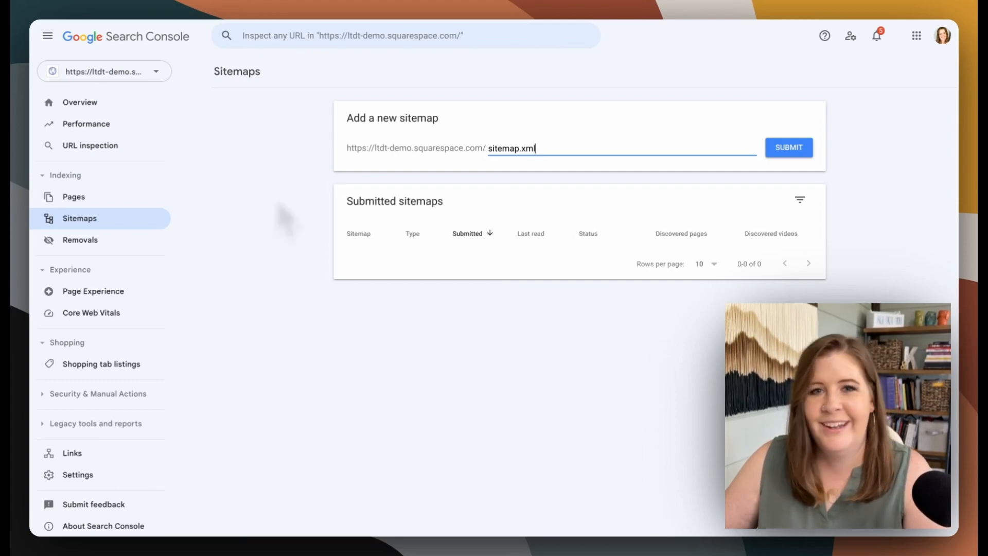
mouse_move(341, 164)
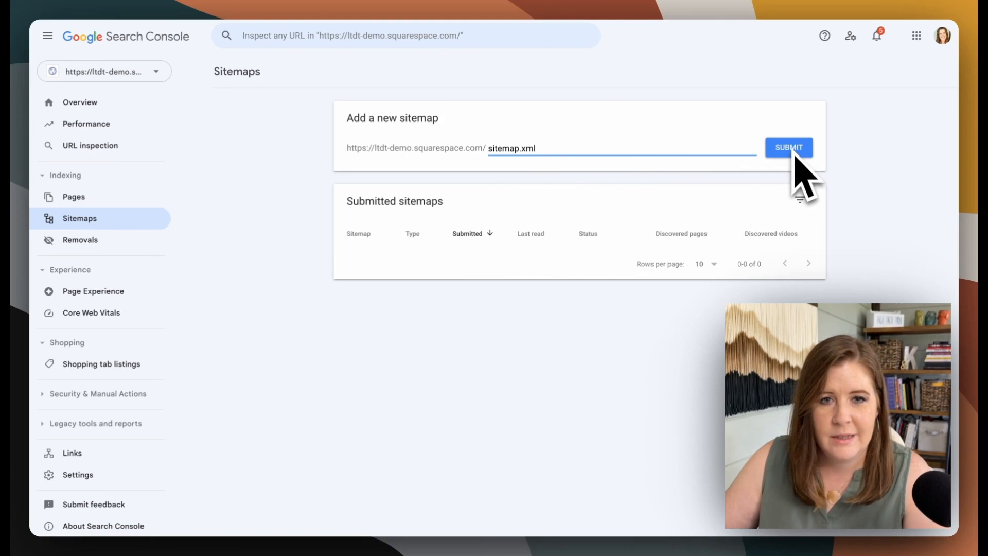
mouse_move(419, 176)
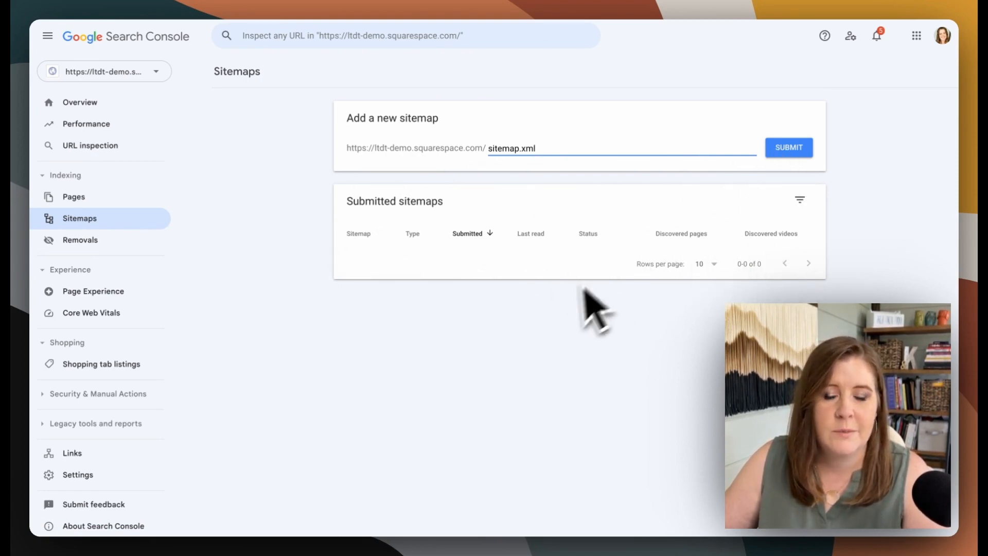
mouse_move(519, 343)
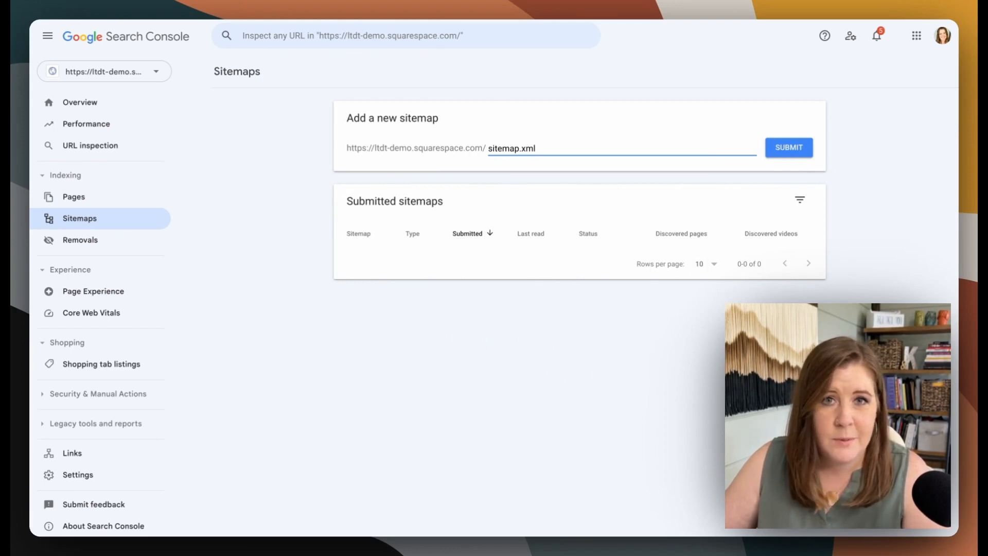
mouse_move(665, 271)
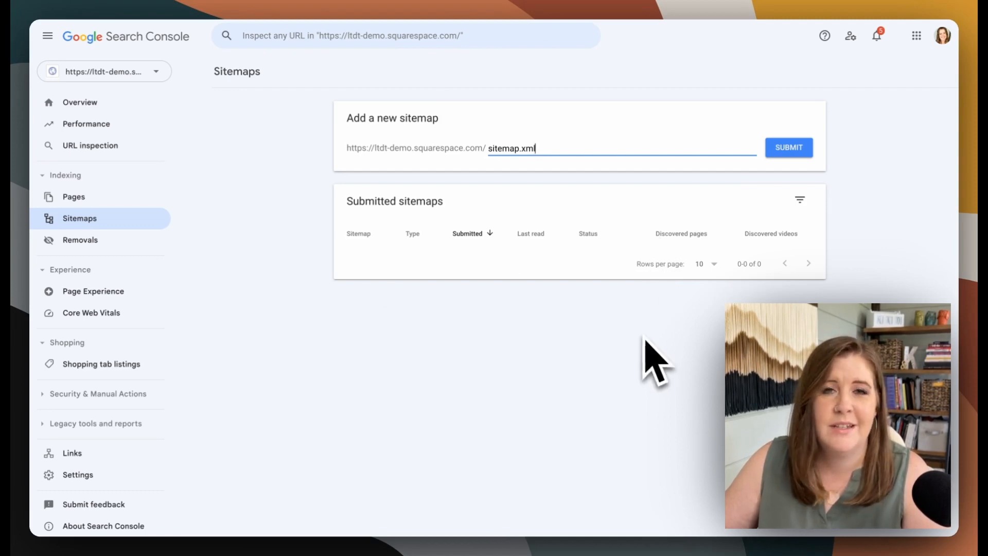
mouse_move(362, 280)
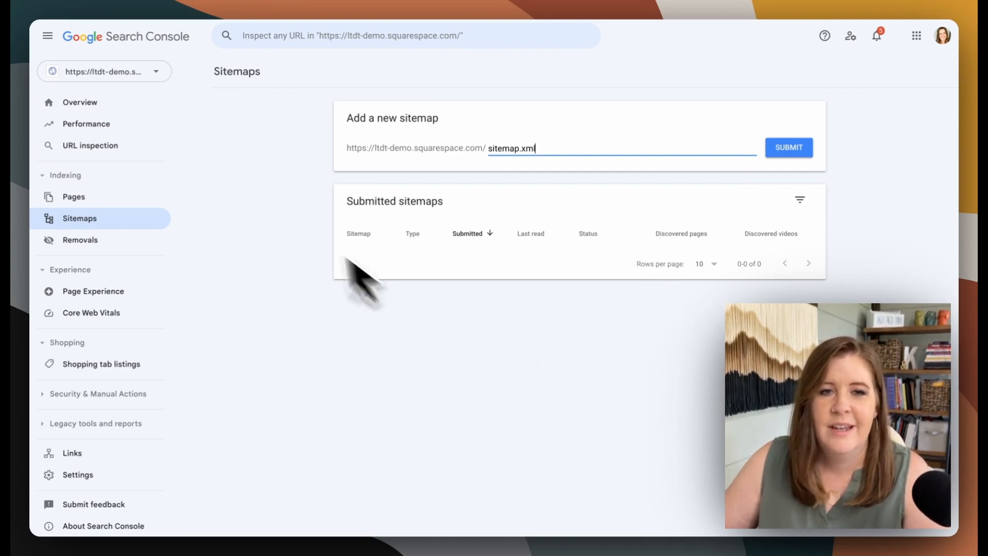
mouse_move(567, 315)
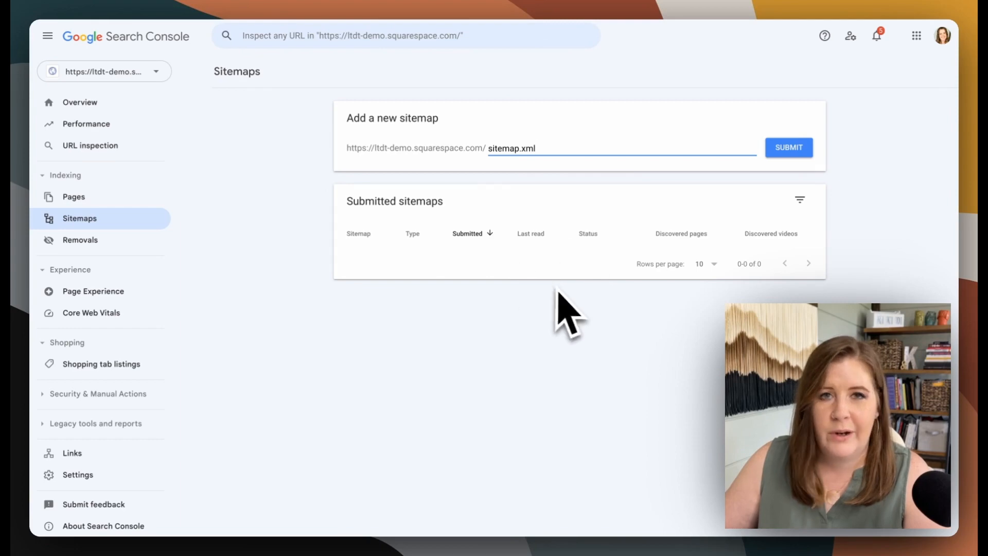
mouse_move(280, 192)
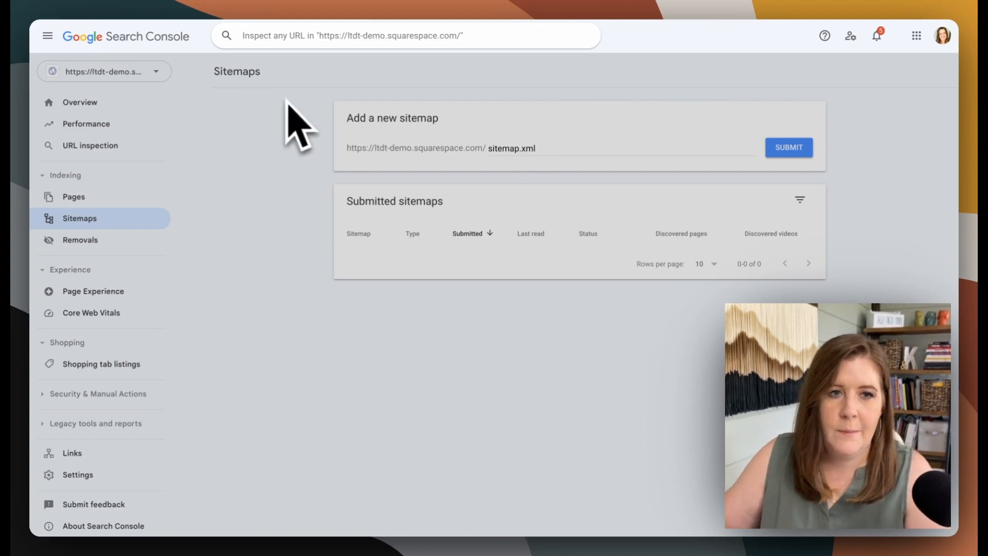
left_click(104, 71)
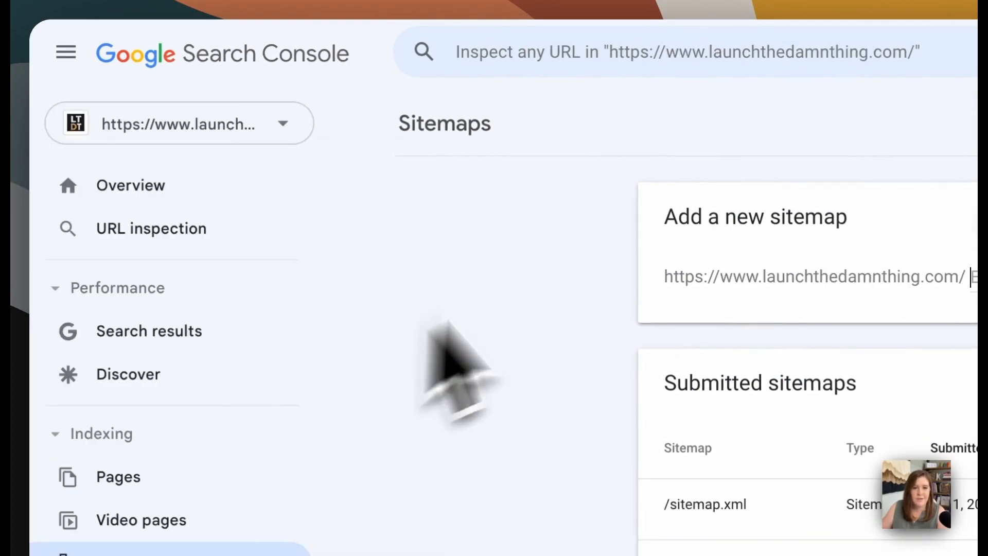
left_click(130, 185)
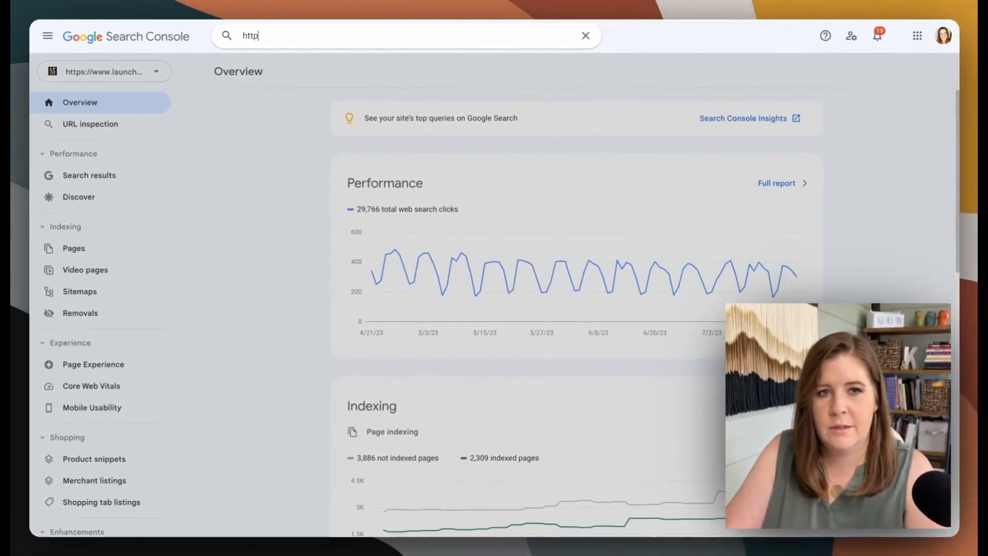
type("https://www.launchthedamn")
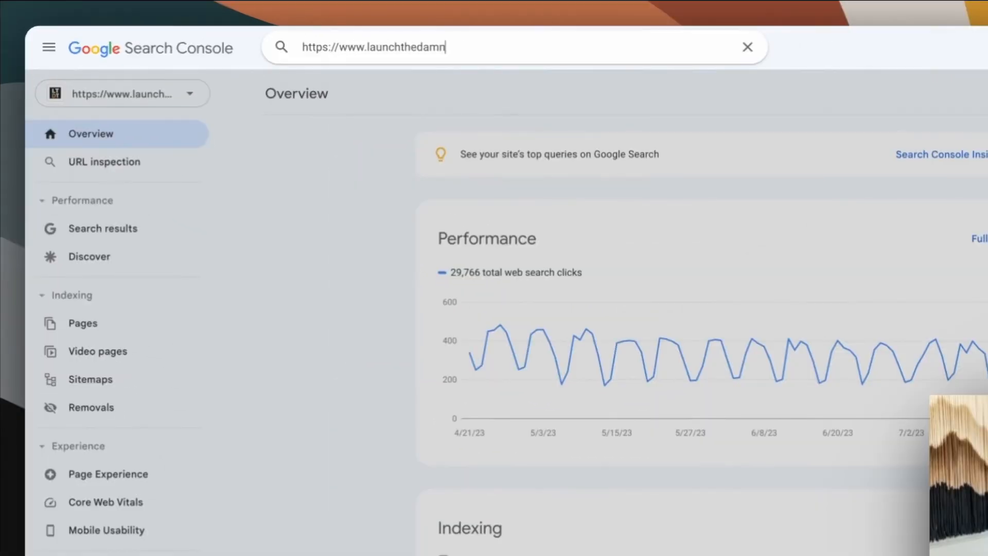
key("Enter")
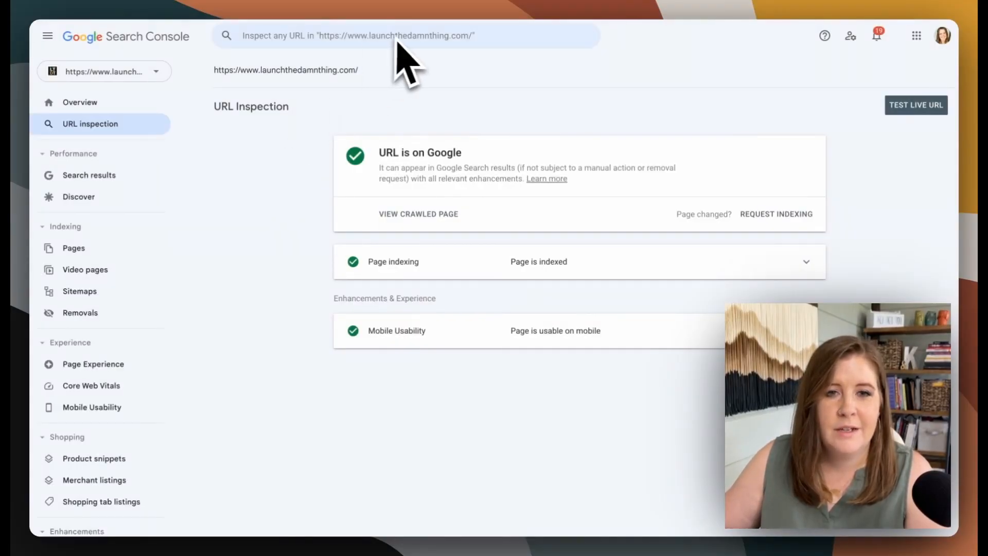
mouse_move(397, 214)
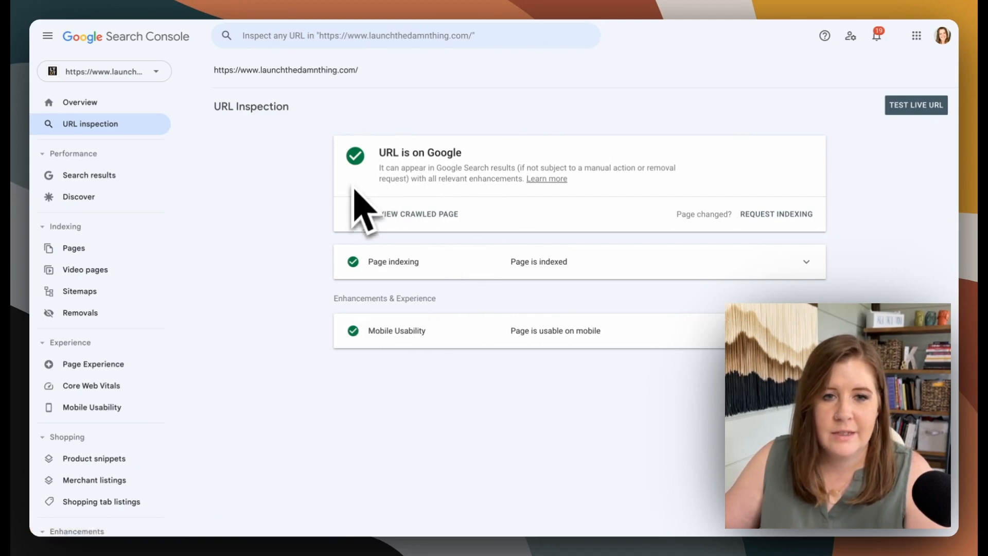
mouse_move(416, 190)
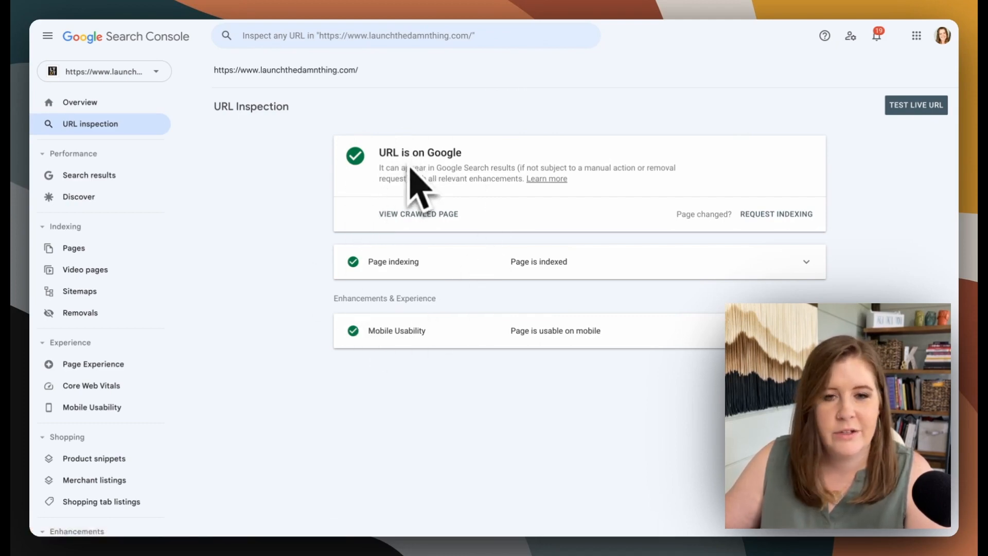
mouse_move(401, 237)
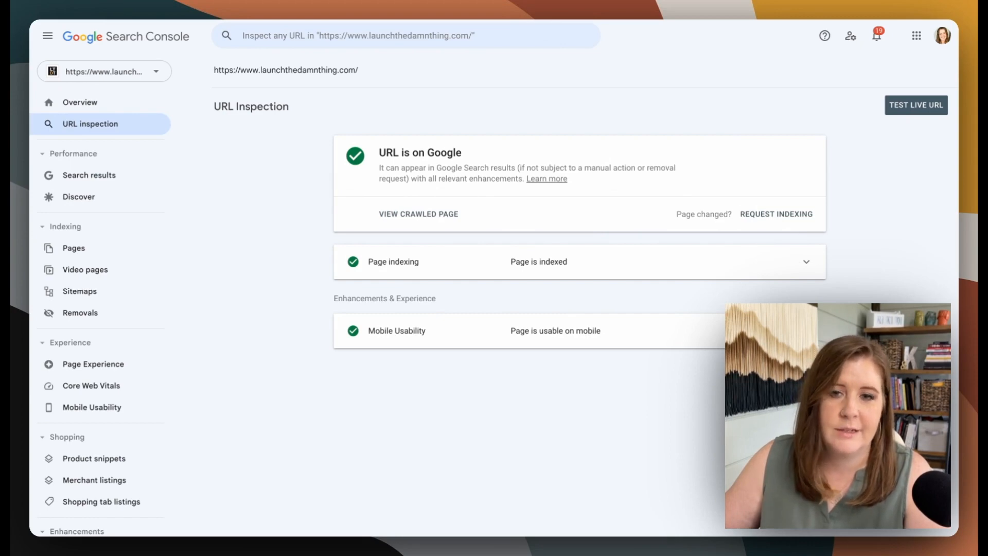
mouse_move(724, 252)
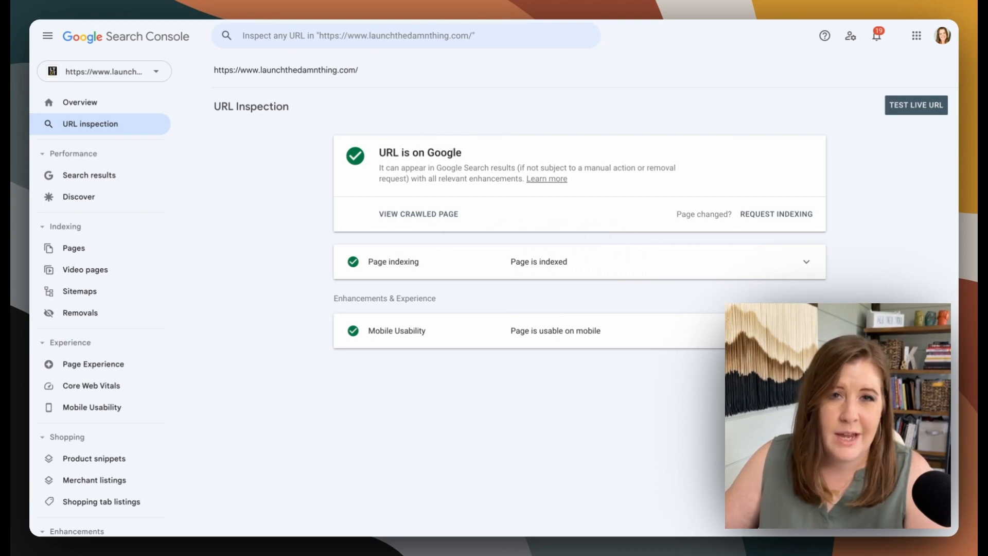
mouse_move(434, 113)
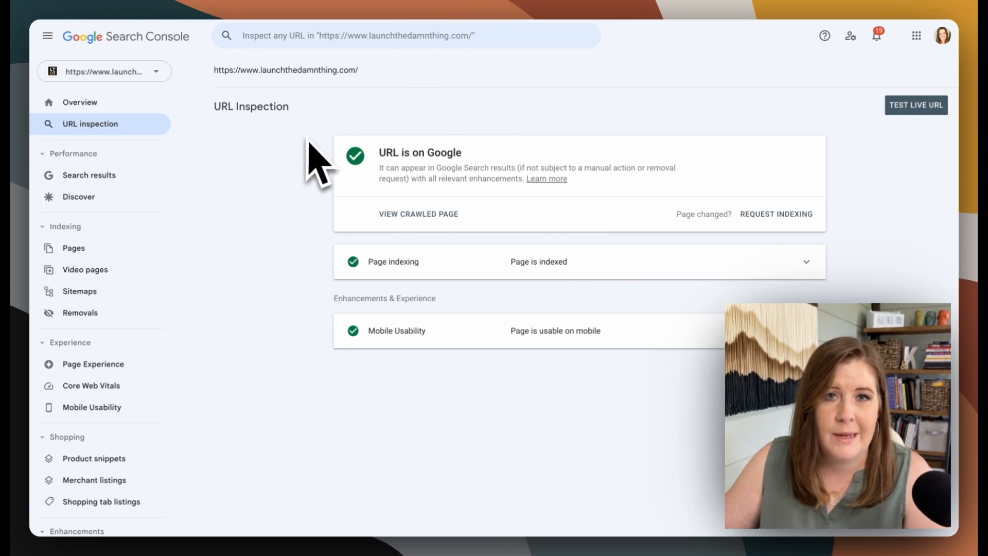
type("https://www.launchthedamnthing.com/about")
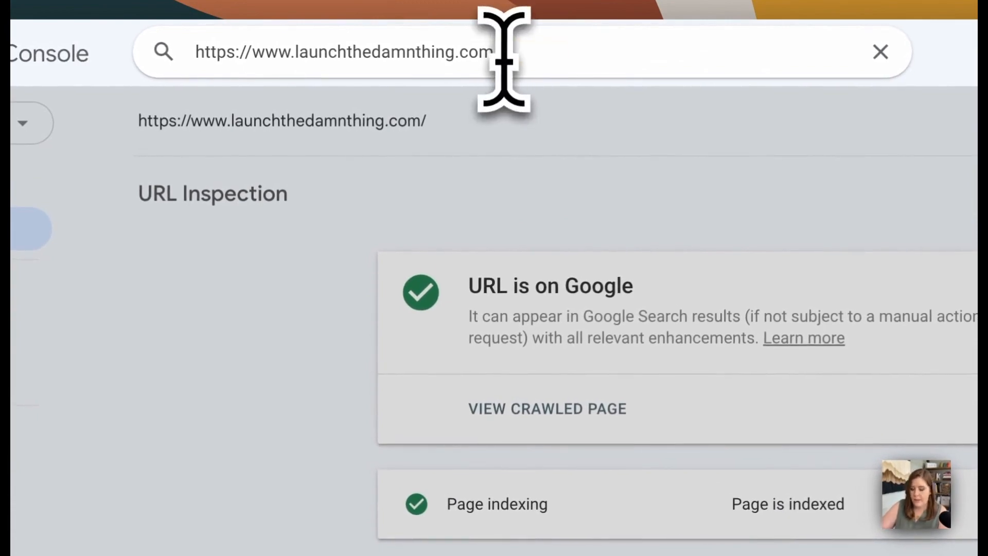
type("/blog")
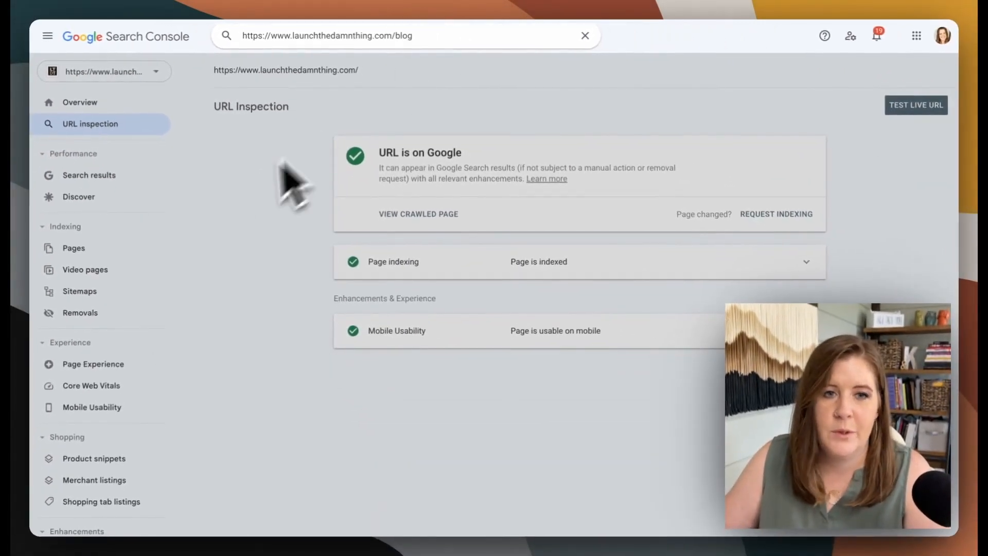
mouse_move(384, 129)
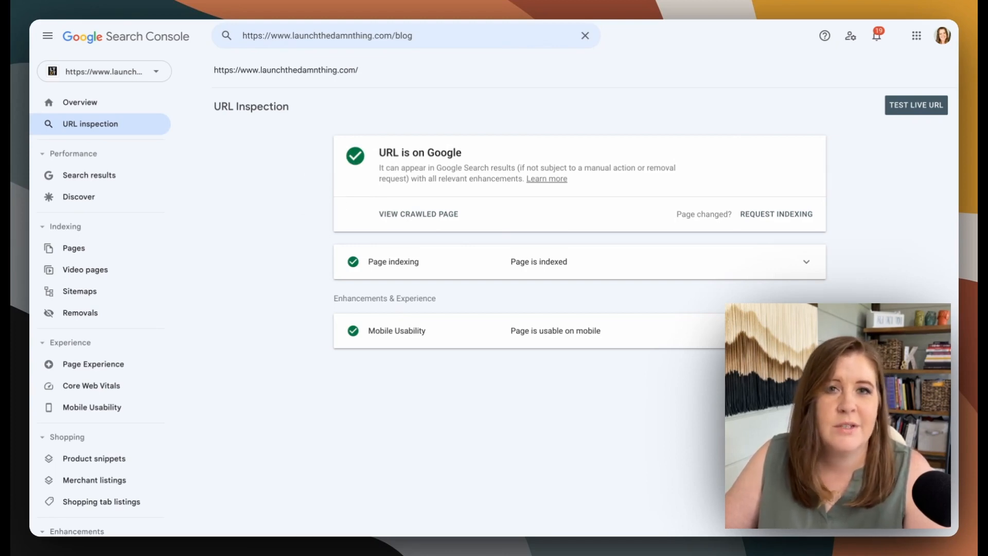
mouse_move(328, 158)
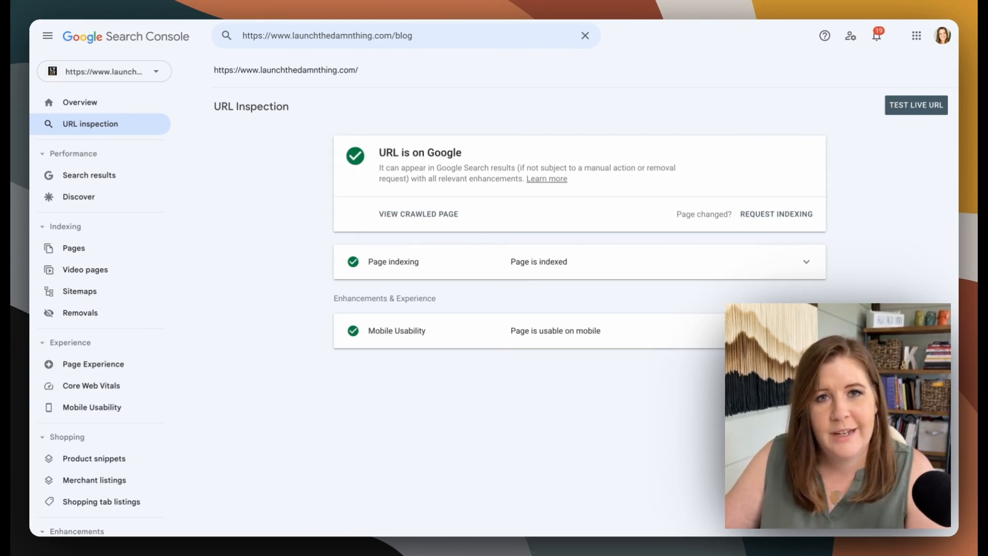
mouse_move(305, 193)
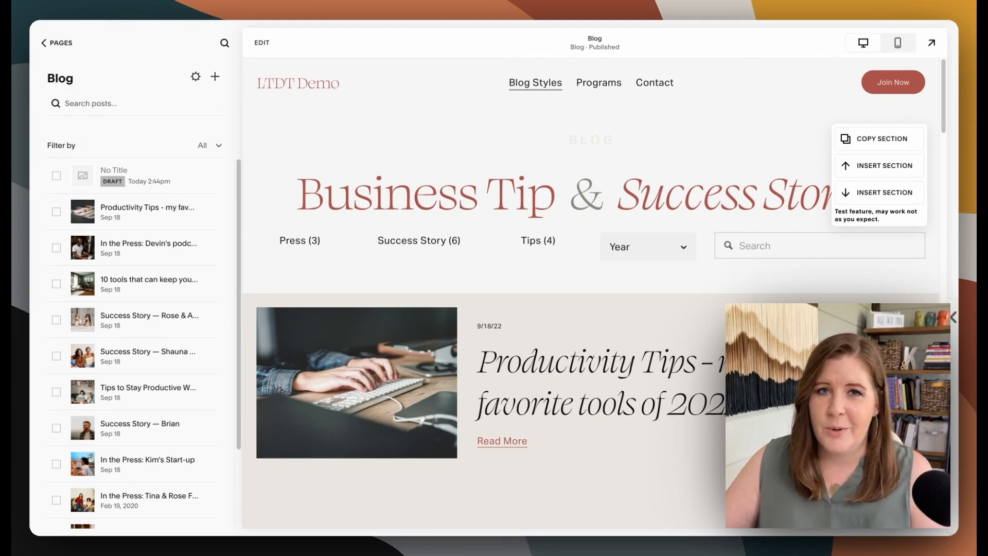
mouse_move(434, 190)
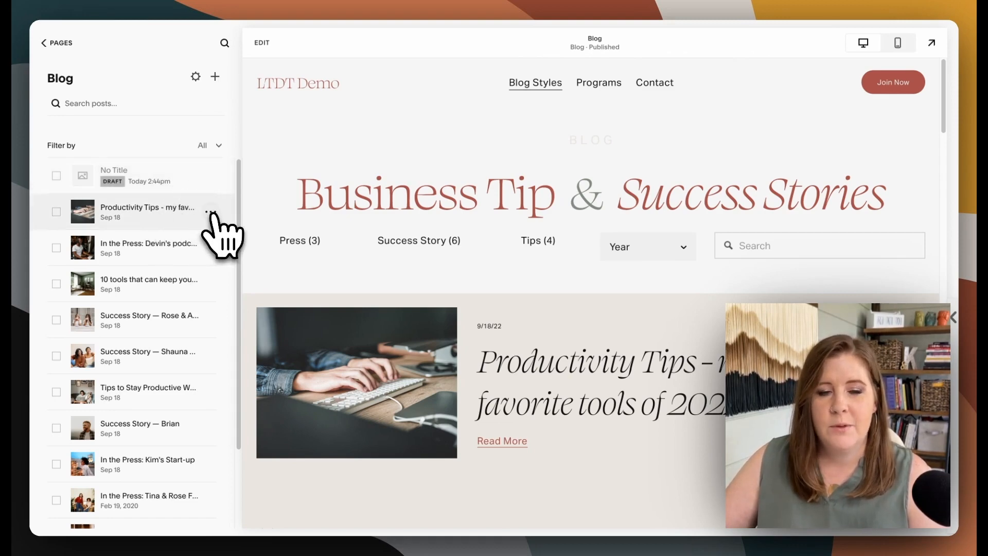
- In the Productivity Tips post's Share settings, turn on Push for the Google Search Console account
left_click(212, 211)
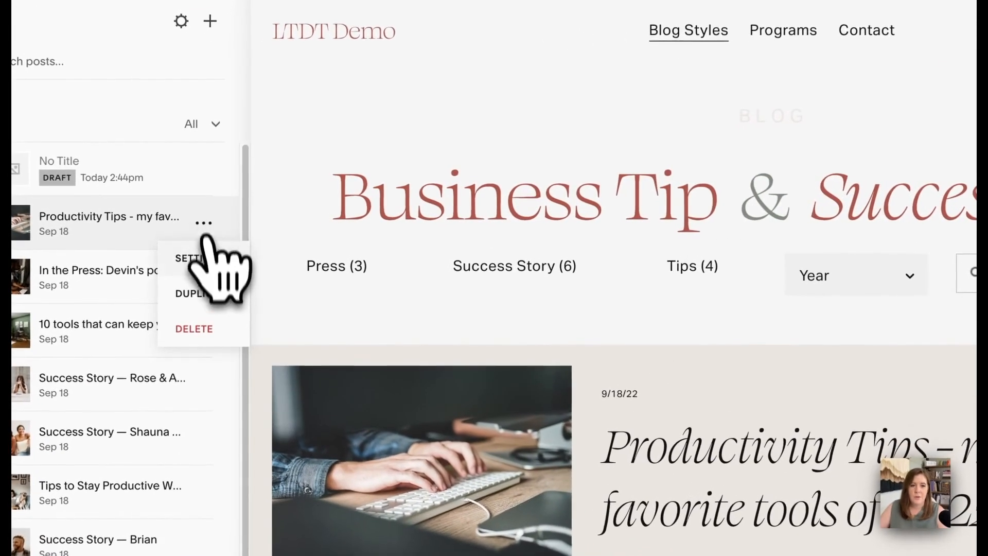
left_click(194, 258)
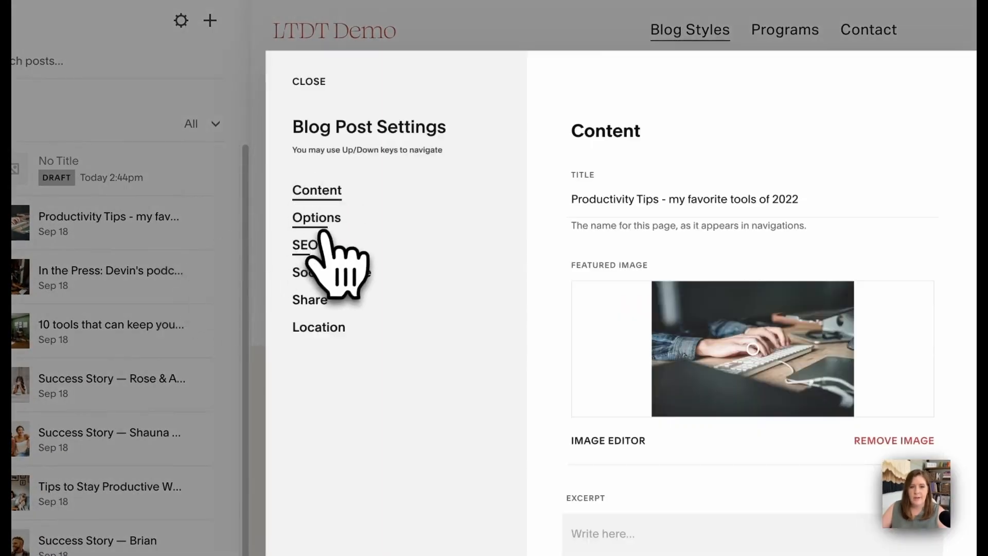
left_click(309, 300)
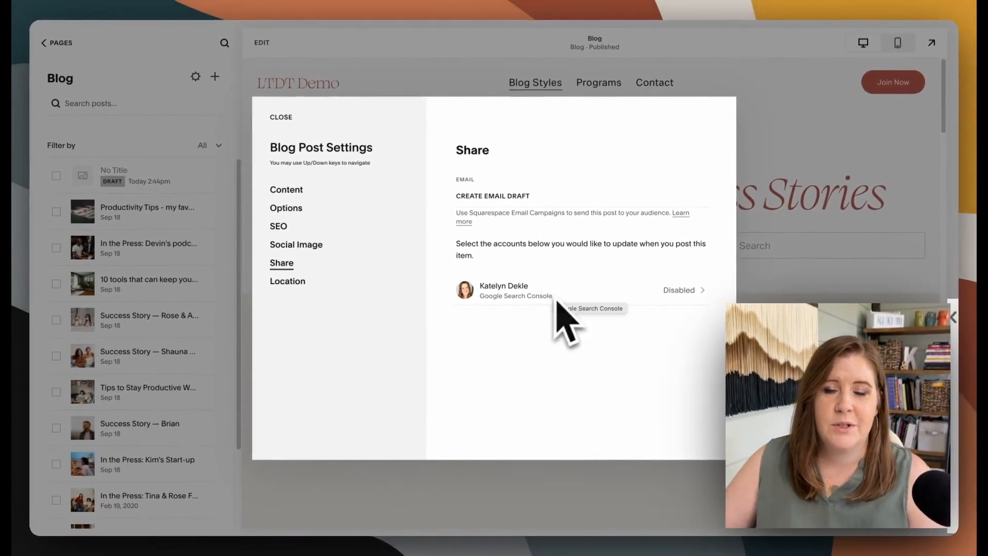
mouse_move(543, 308)
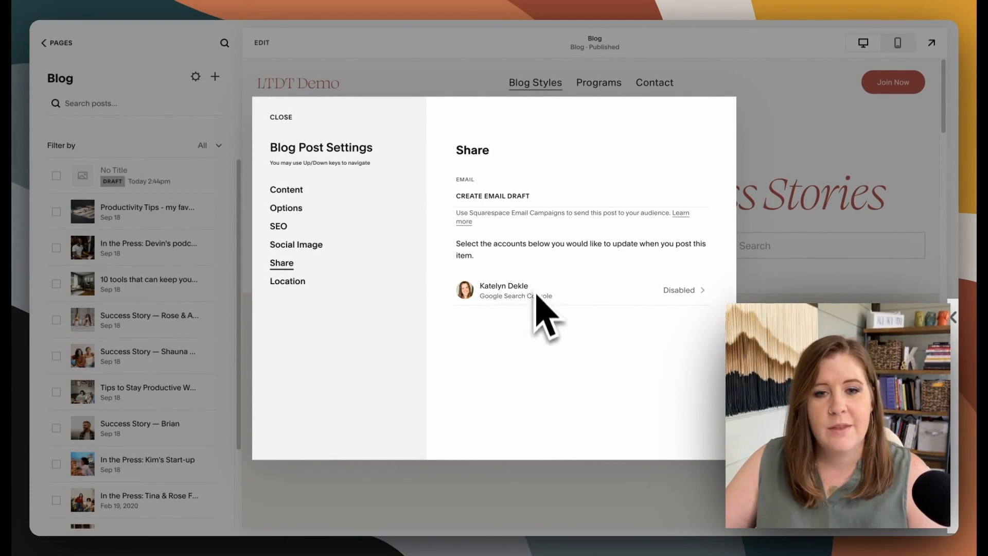
mouse_move(573, 314)
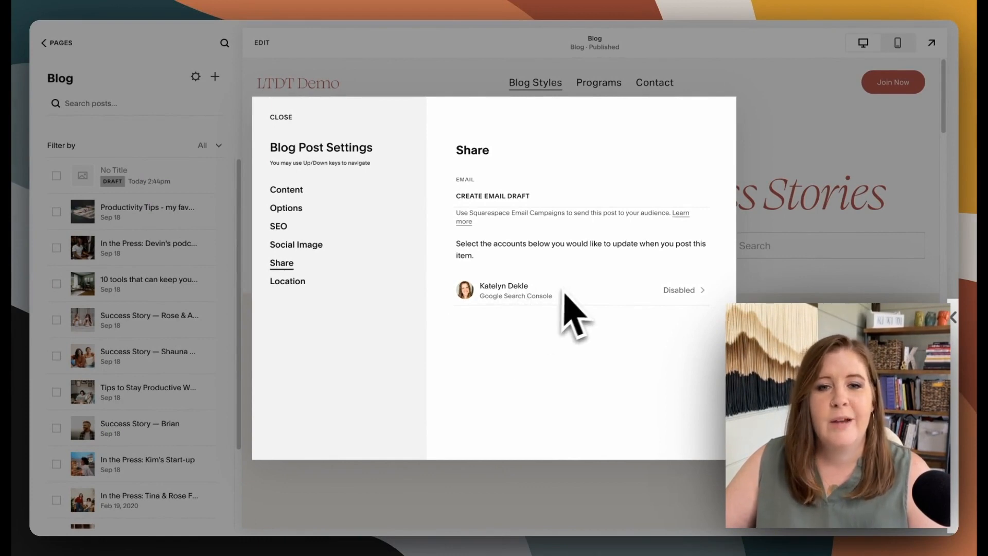
mouse_move(513, 388)
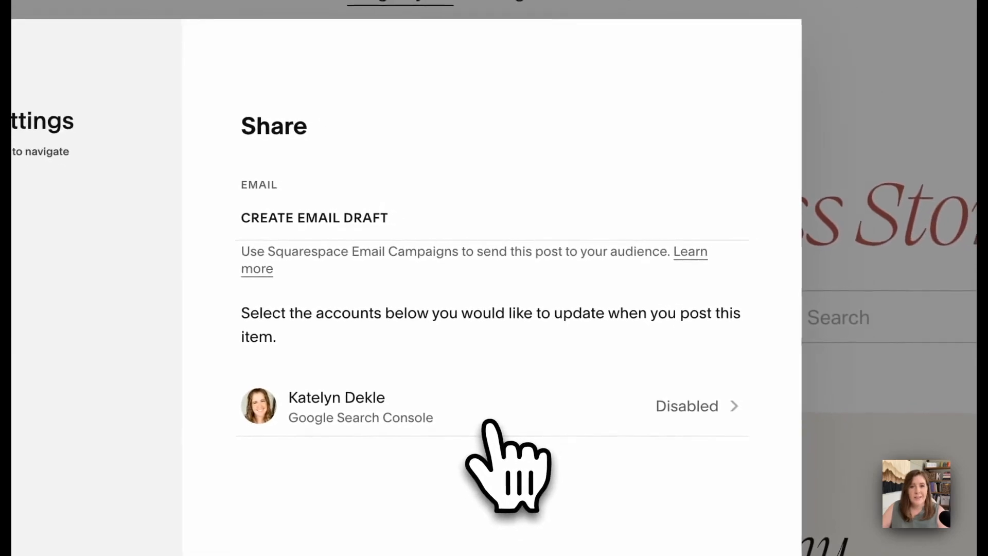
left_click(687, 405)
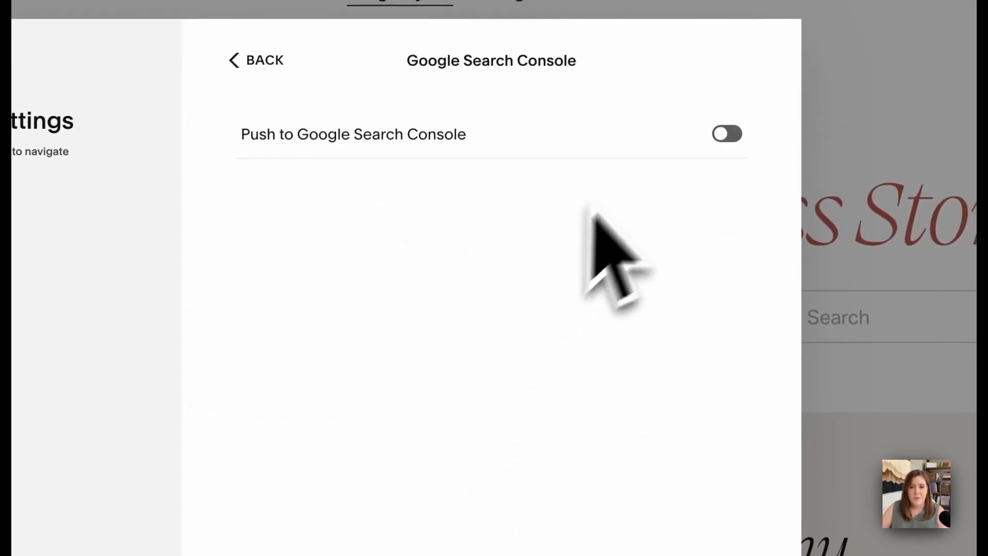
left_click(726, 134)
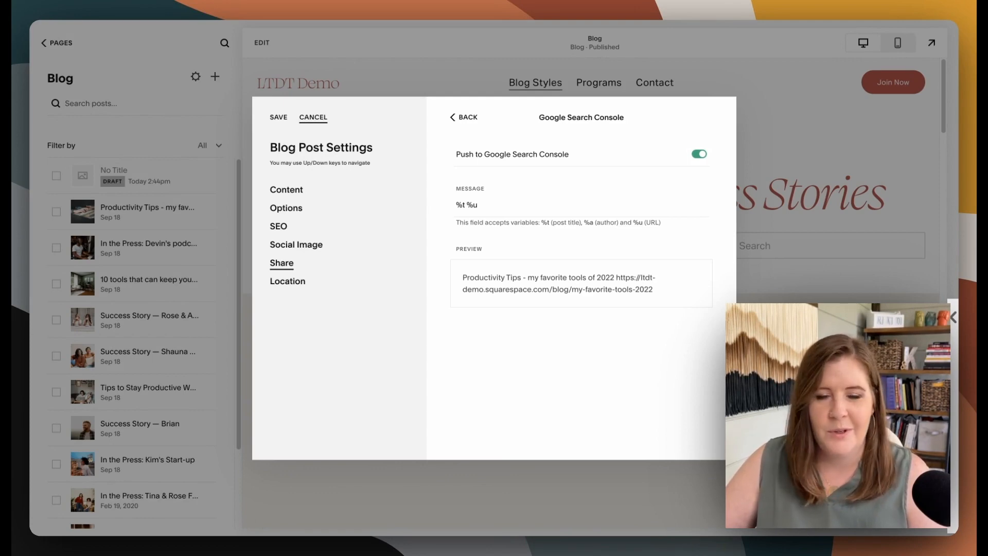
- Cancel the settings and discard the unsaved Search Console push change
left_click(313, 117)
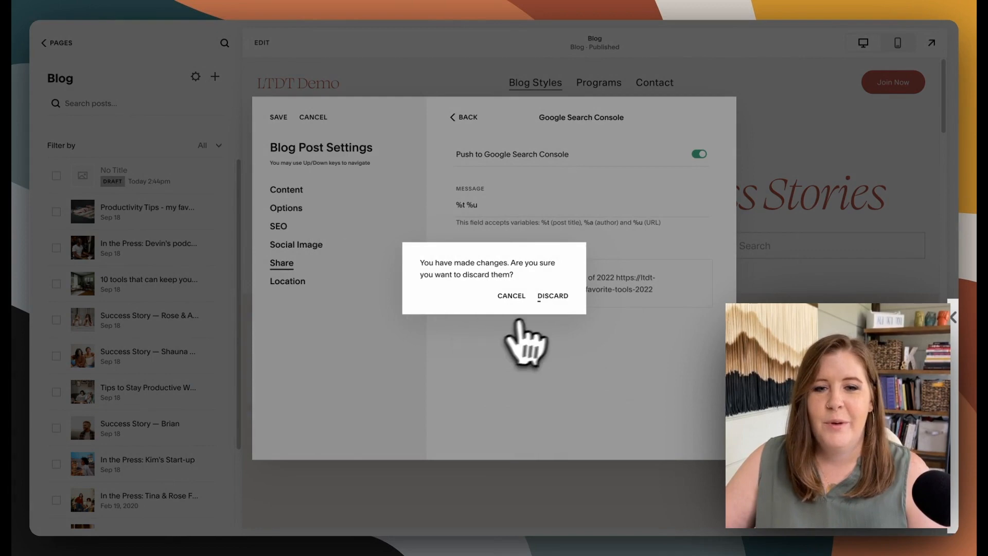
left_click(551, 295)
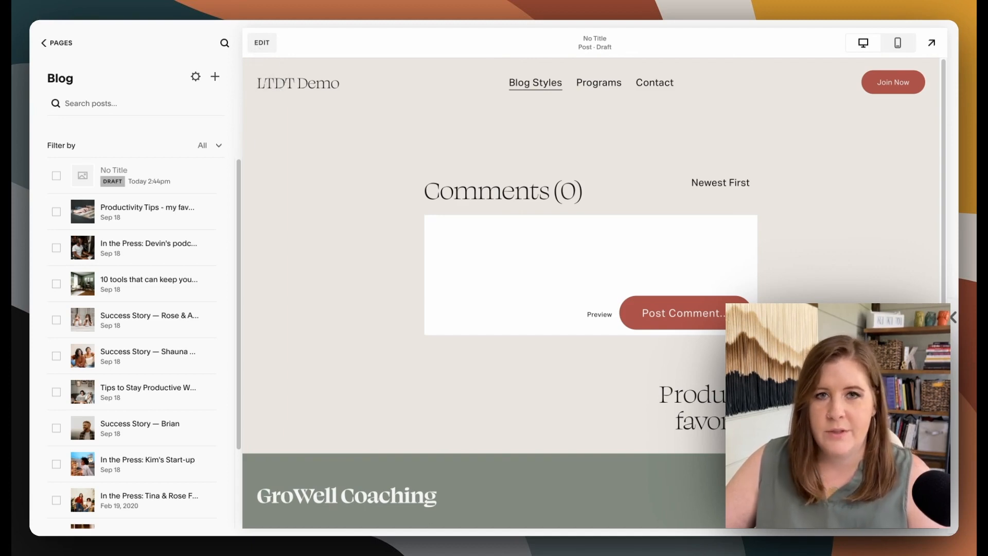
- Review the draft post's Share and Status settings, then discard changes and return to the post list
left_click(260, 43)
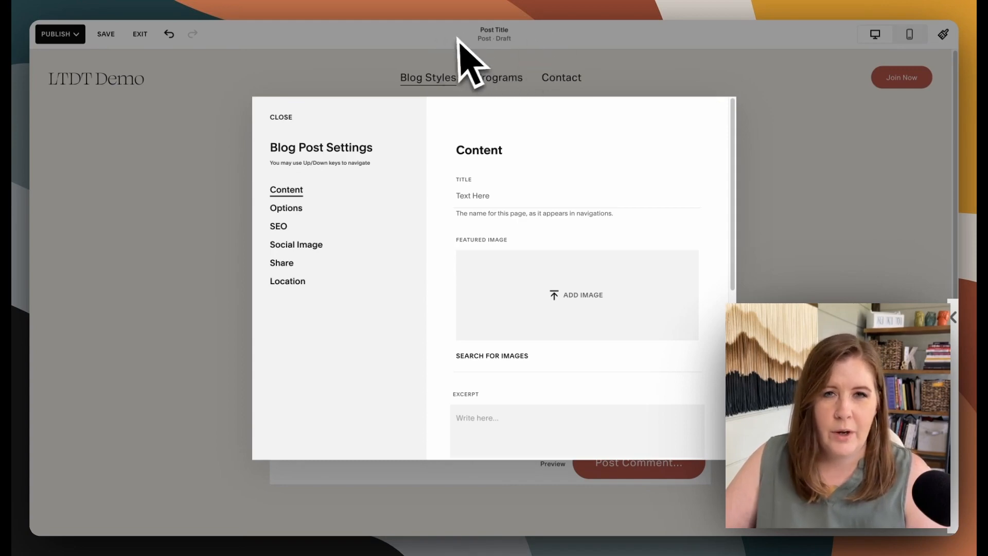
mouse_move(426, 242)
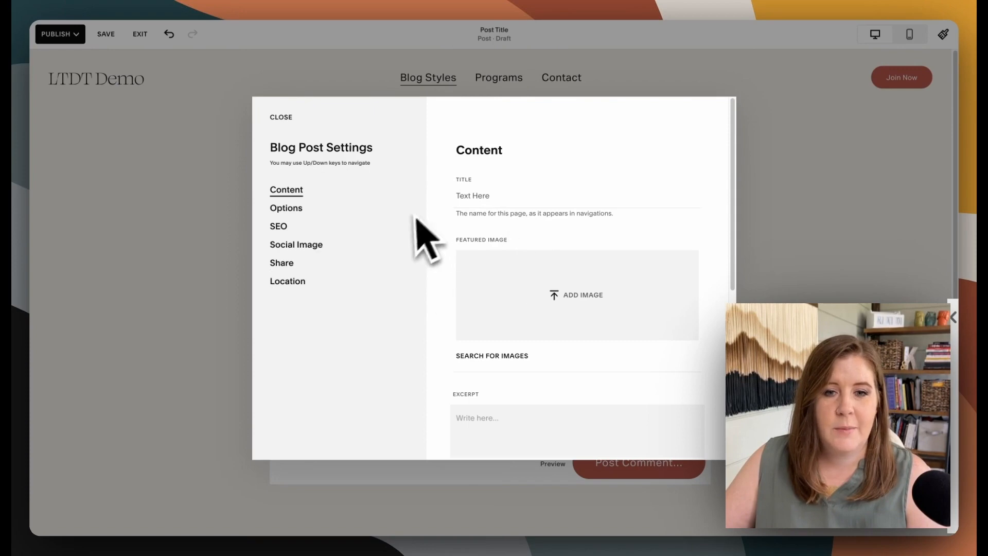
mouse_move(453, 264)
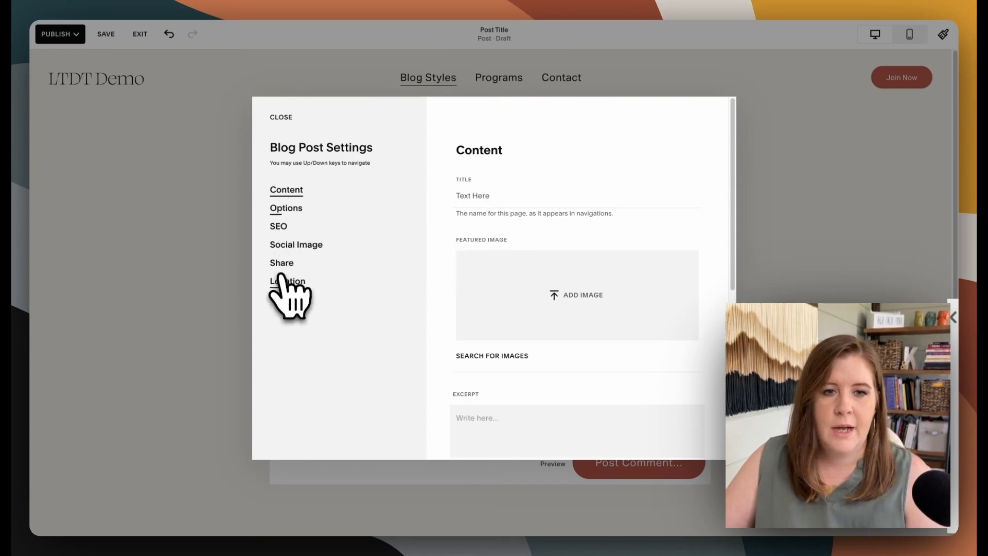
left_click(281, 262)
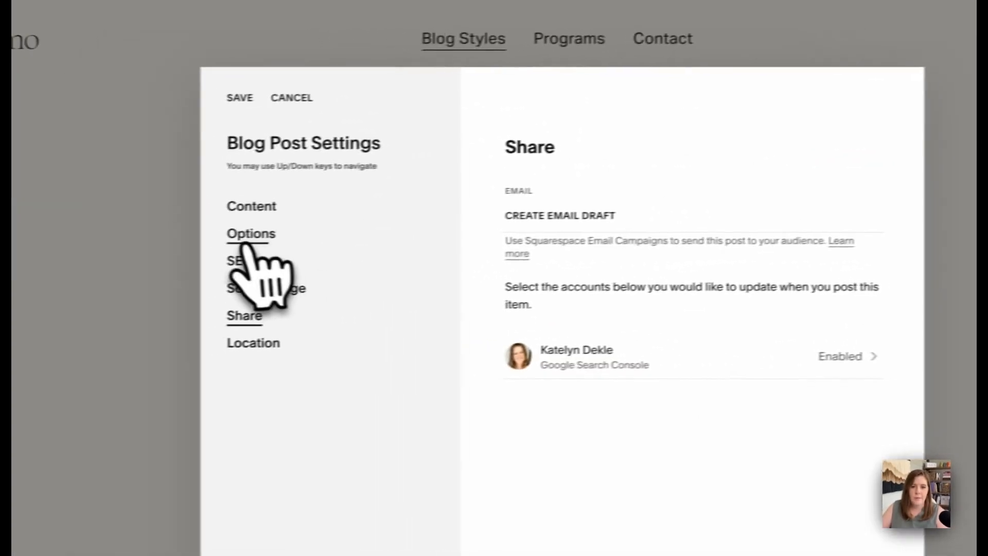
left_click(251, 233)
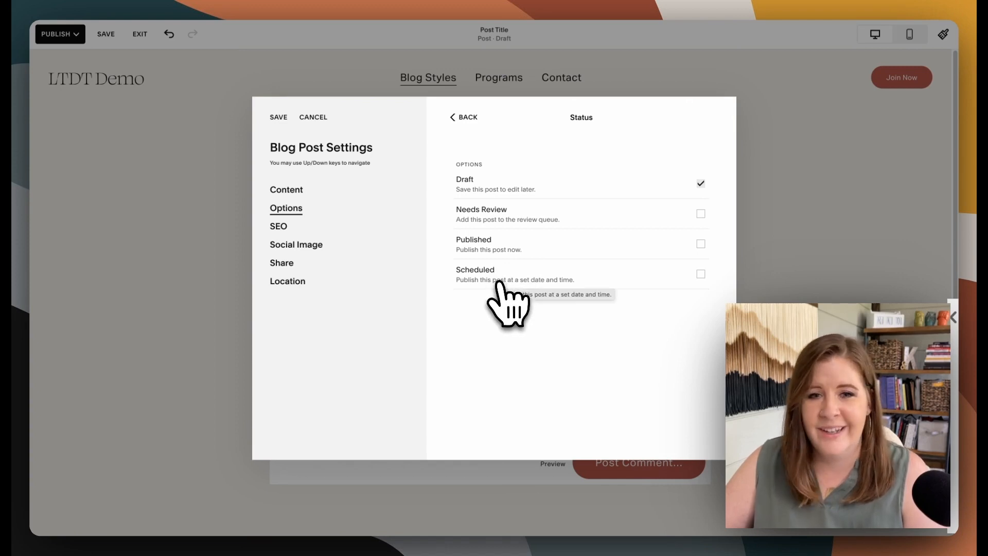
mouse_move(492, 303)
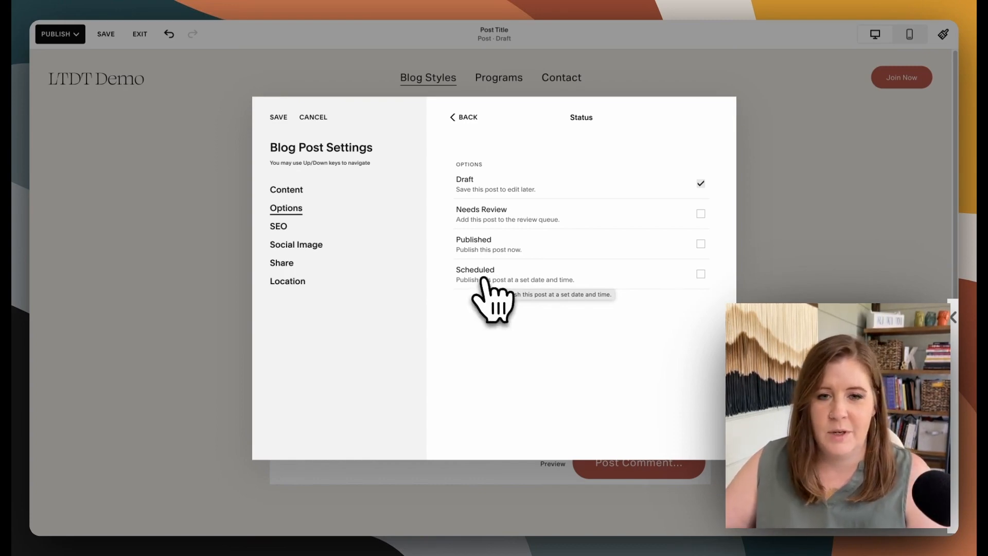
mouse_move(384, 125)
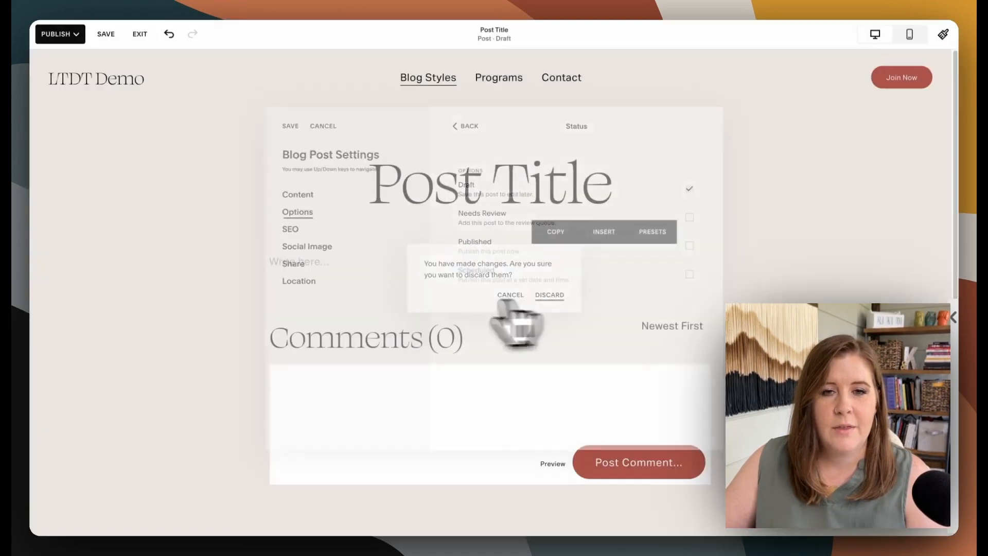
left_click(548, 294)
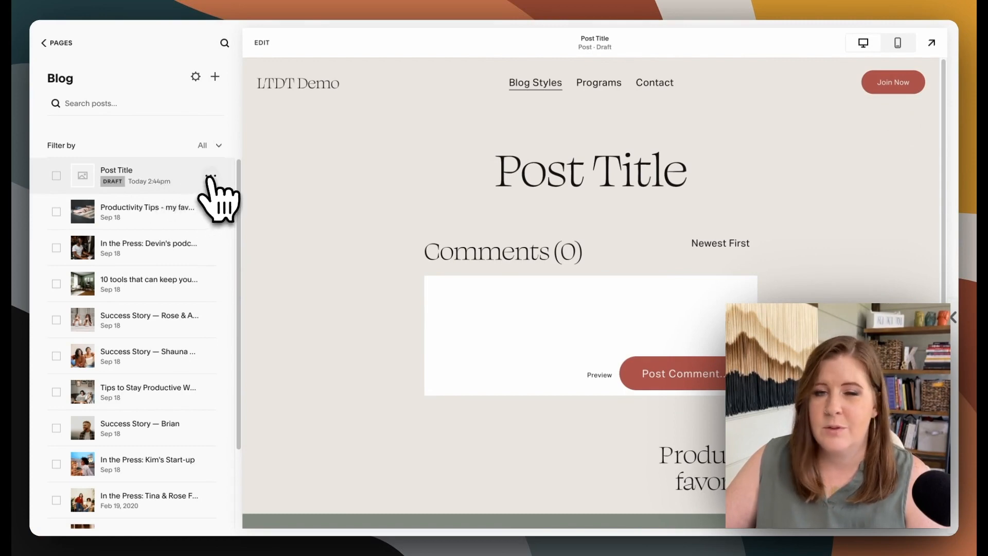
left_click(214, 175)
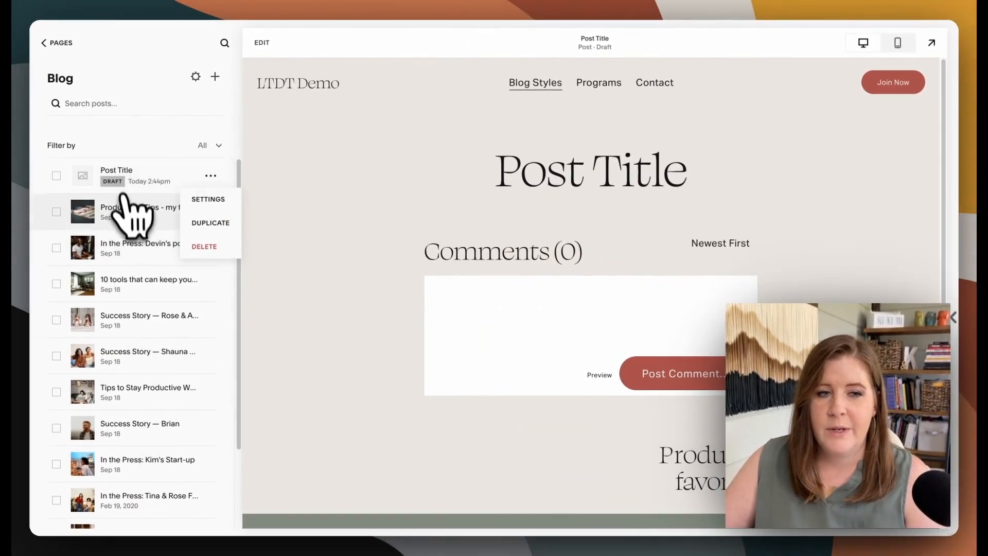
left_click(207, 199)
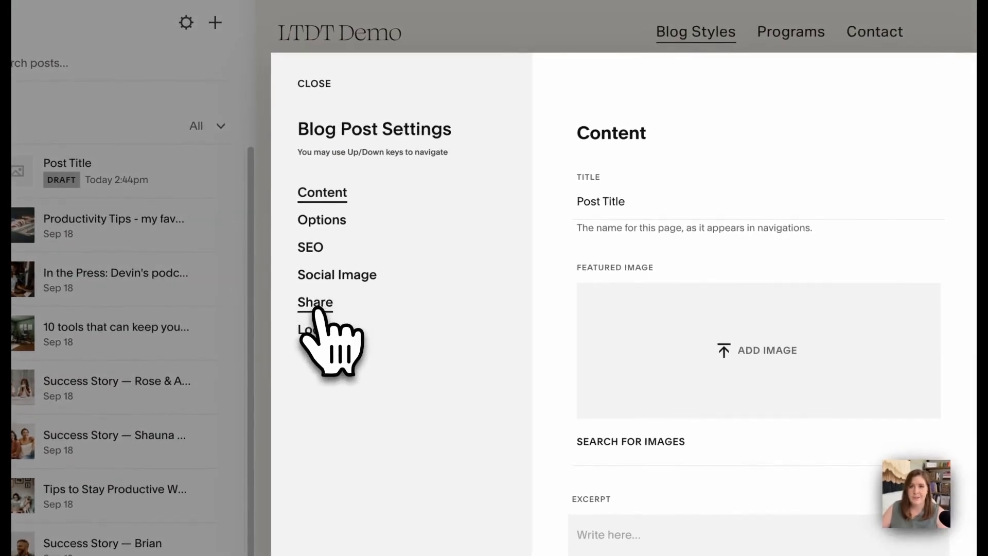
left_click(315, 302)
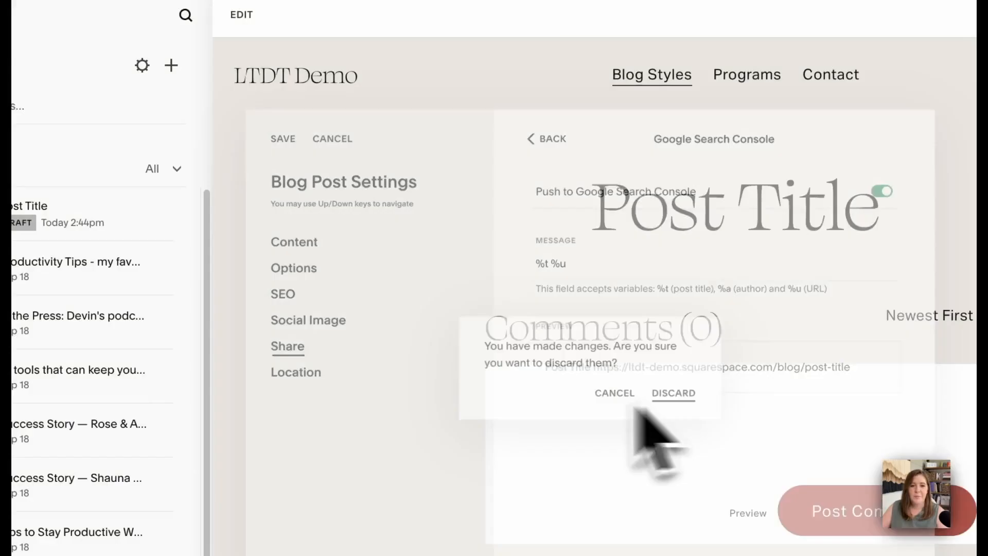
left_click(673, 392)
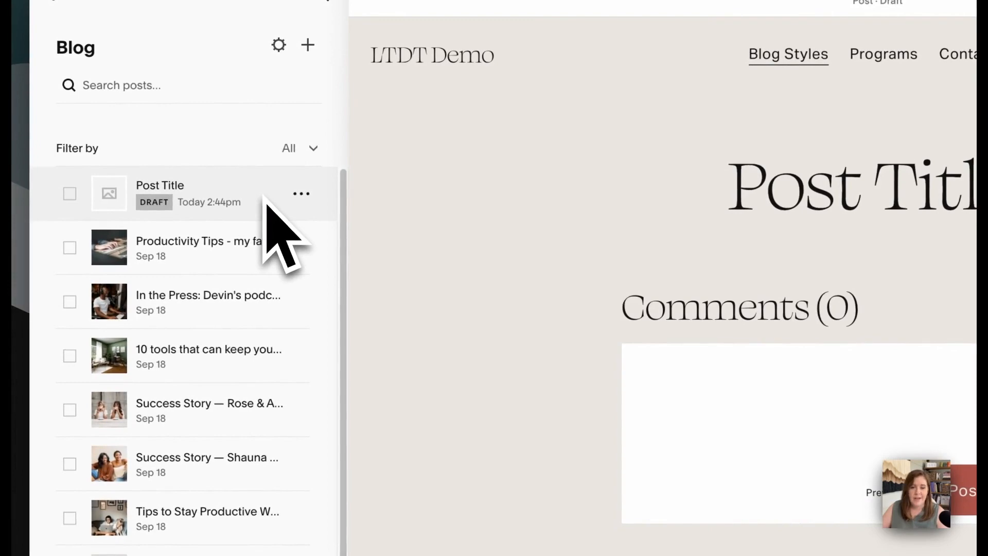